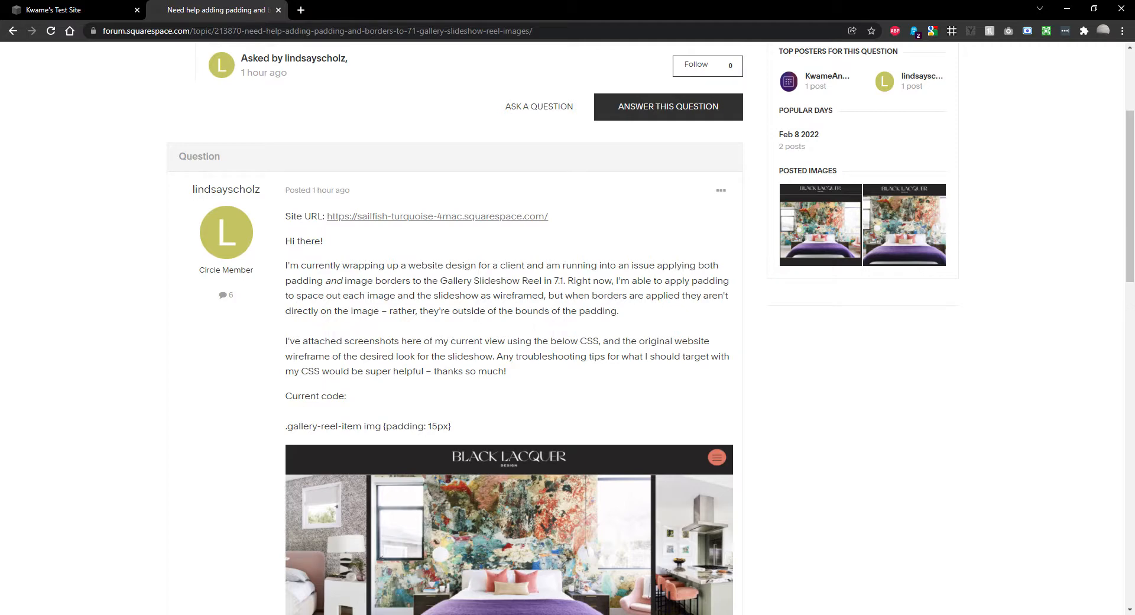
# - Review the test site's empty Custom CSS panel and gallery reel, noting its section ID, then hide the ID labels
pyautogui.scroll(-3)
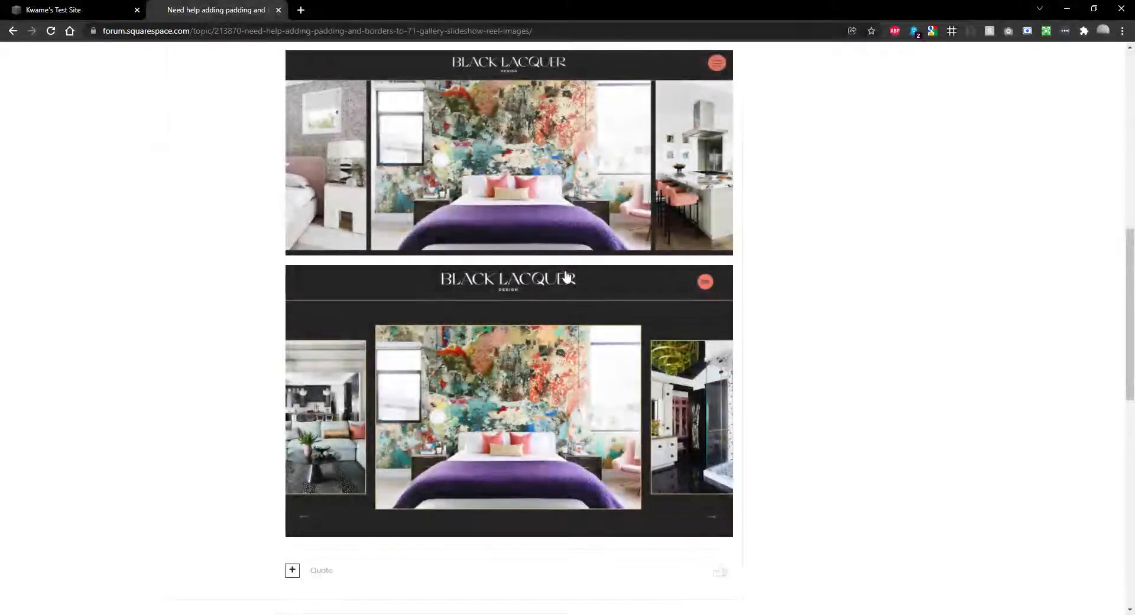
pyautogui.scroll(3)
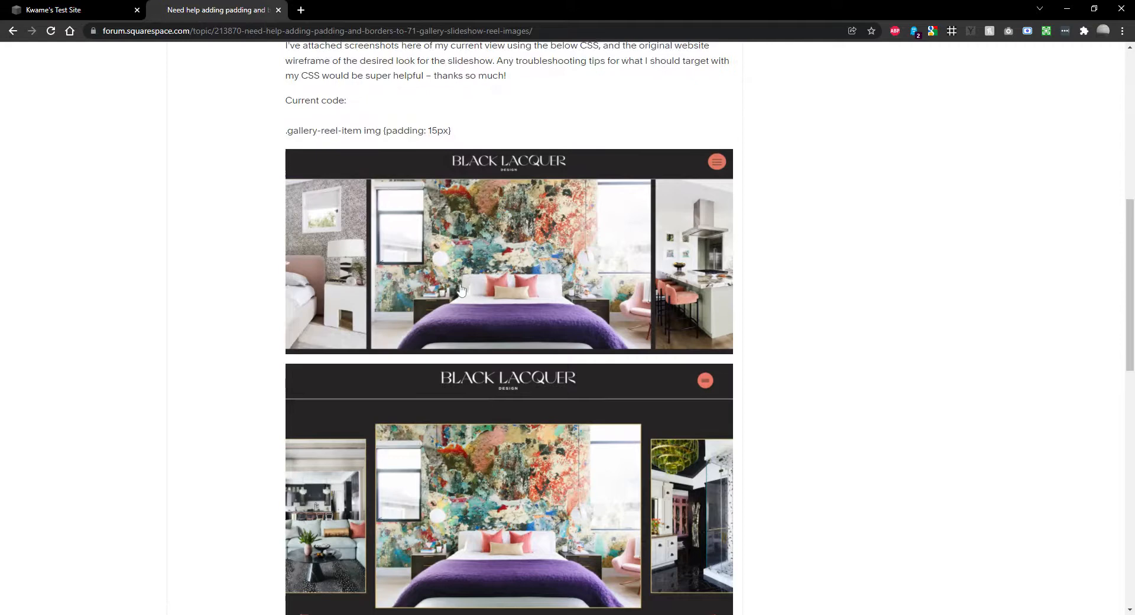
pyautogui.moveTo(449, 291)
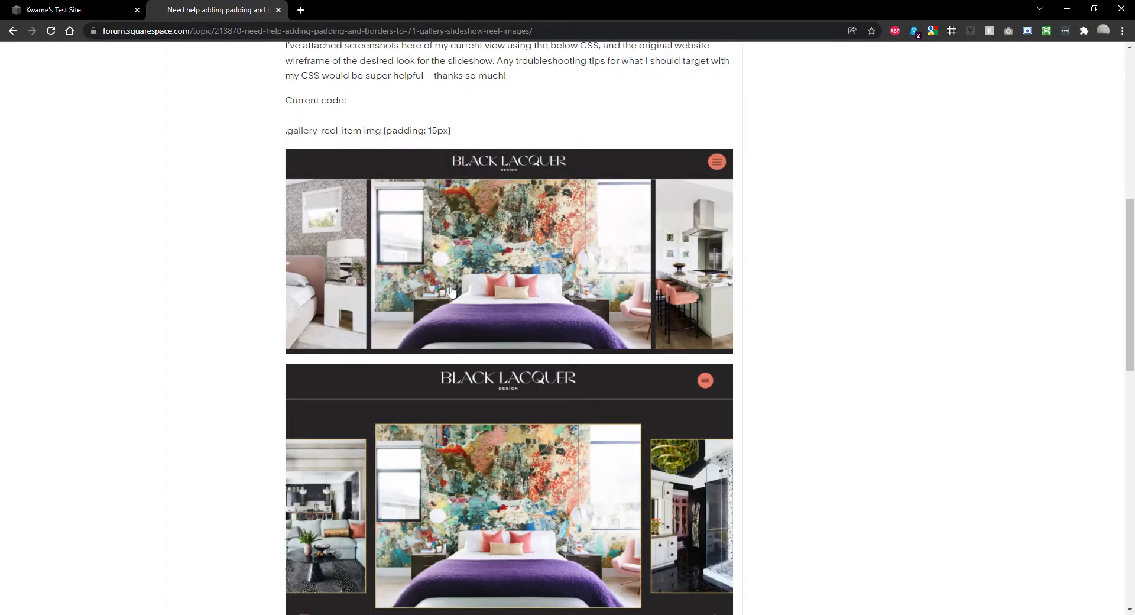
pyautogui.moveTo(388, 295)
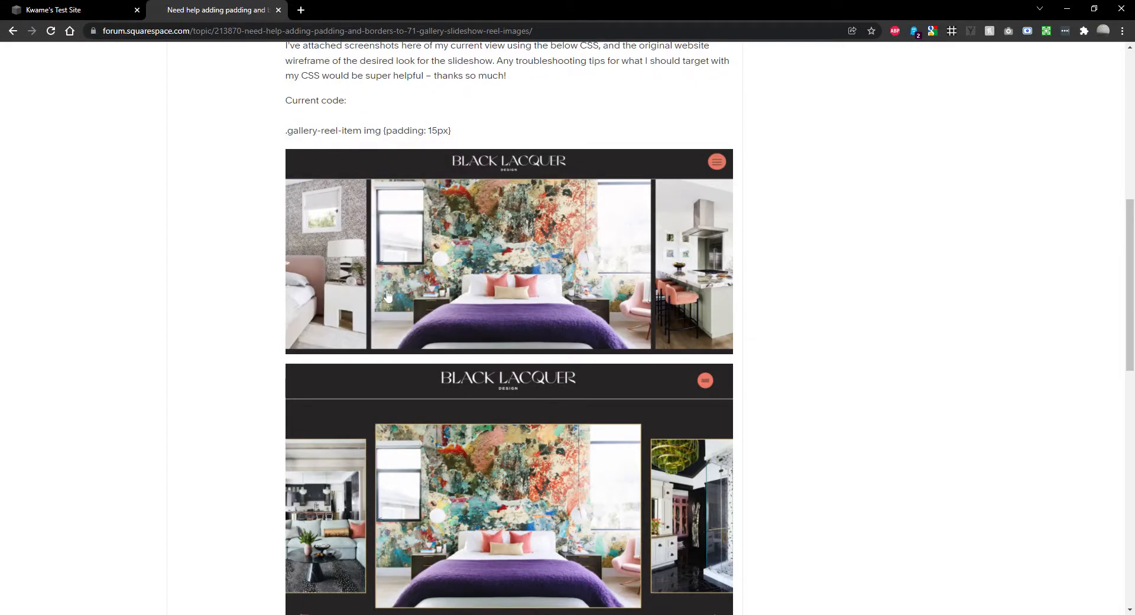
pyautogui.moveTo(326, 120)
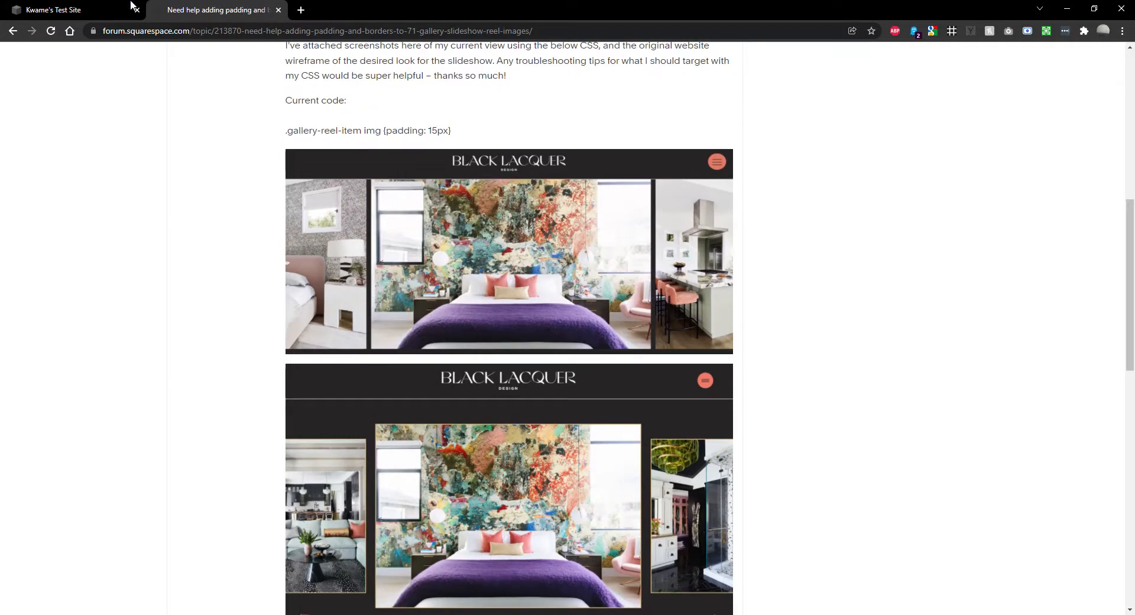
pyautogui.click(54, 10)
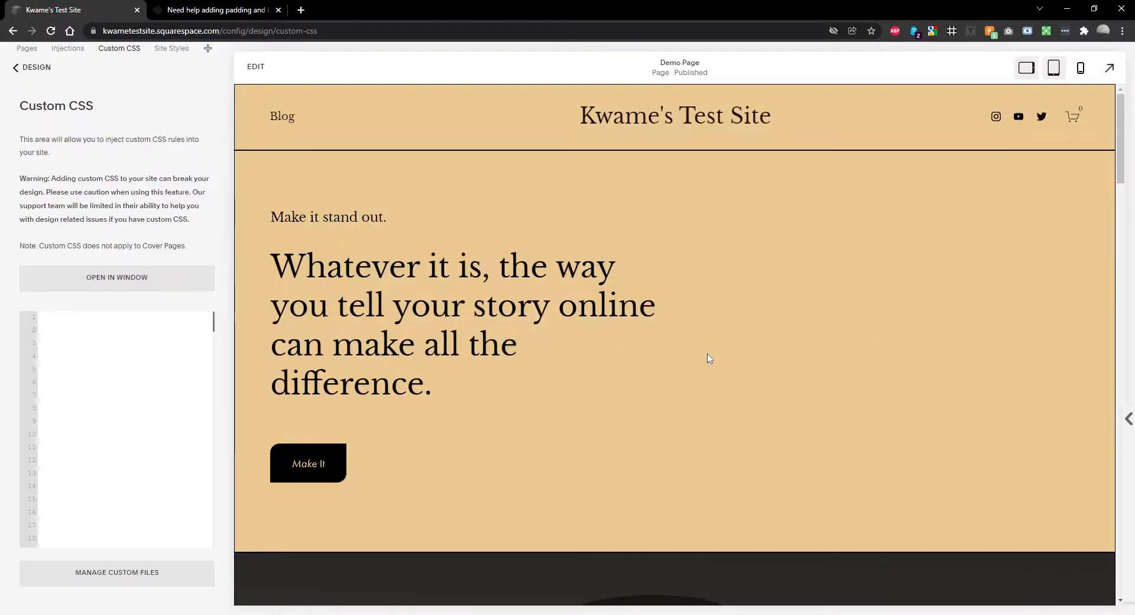
pyautogui.scroll(-3)
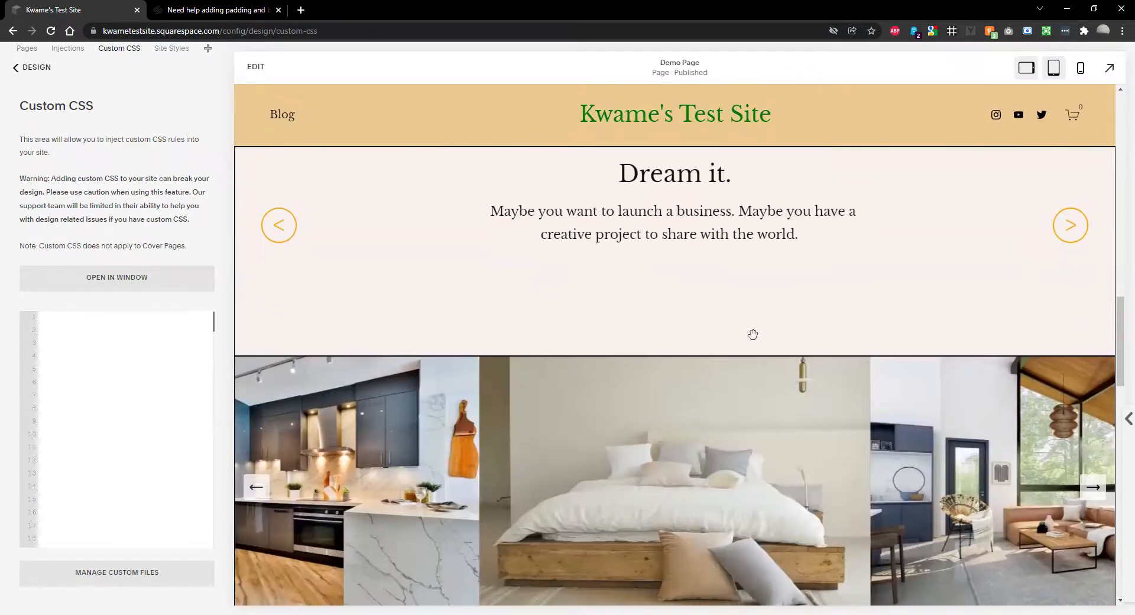
pyautogui.scroll(-3)
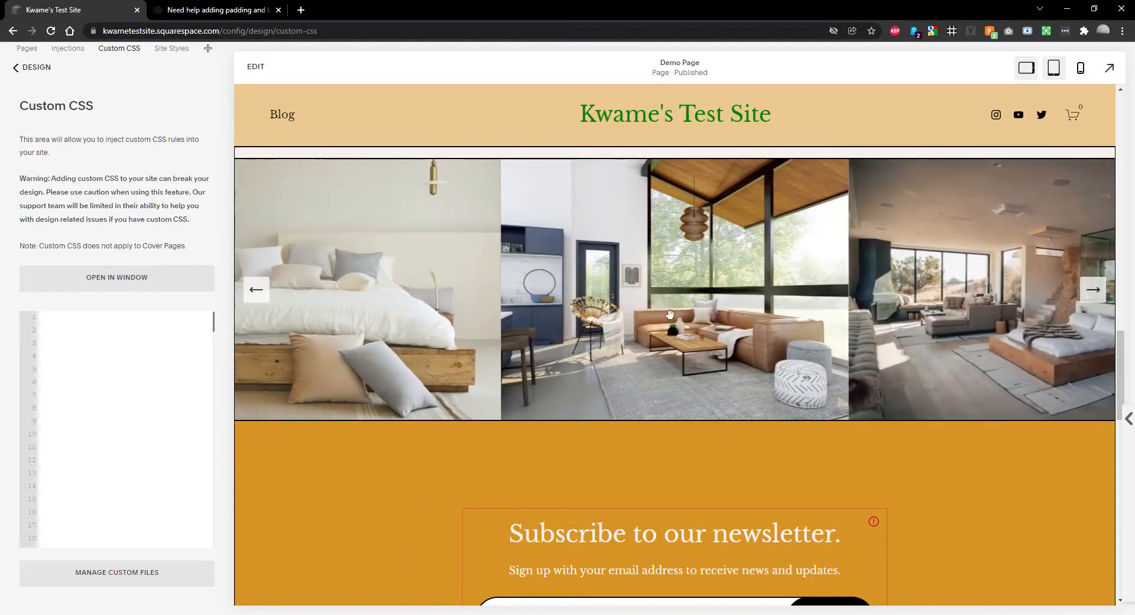
pyautogui.moveTo(657, 250)
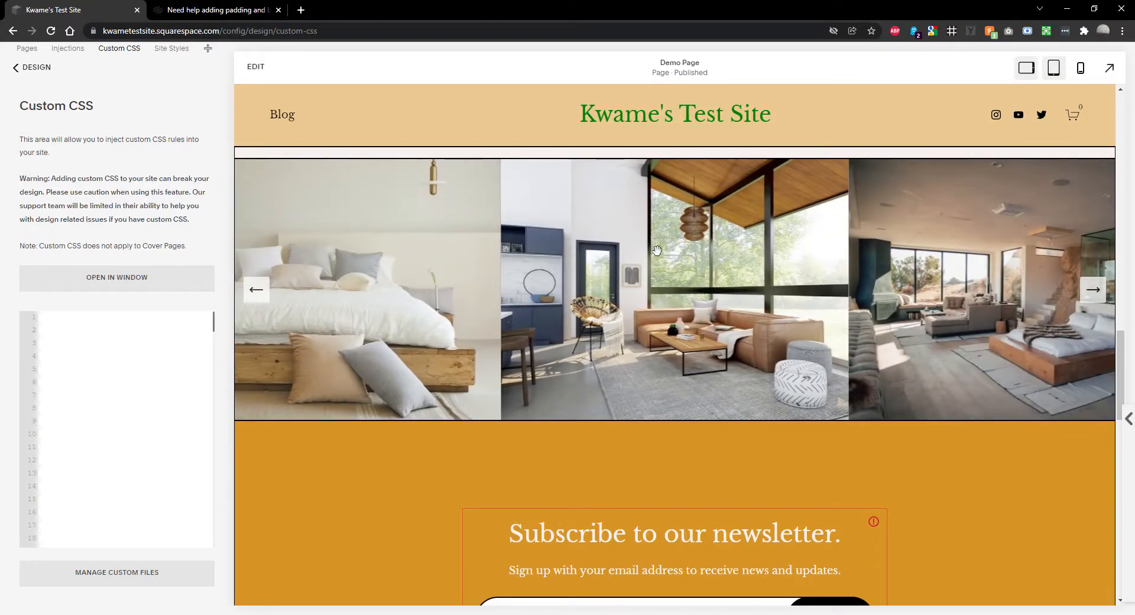
pyautogui.moveTo(637, 237)
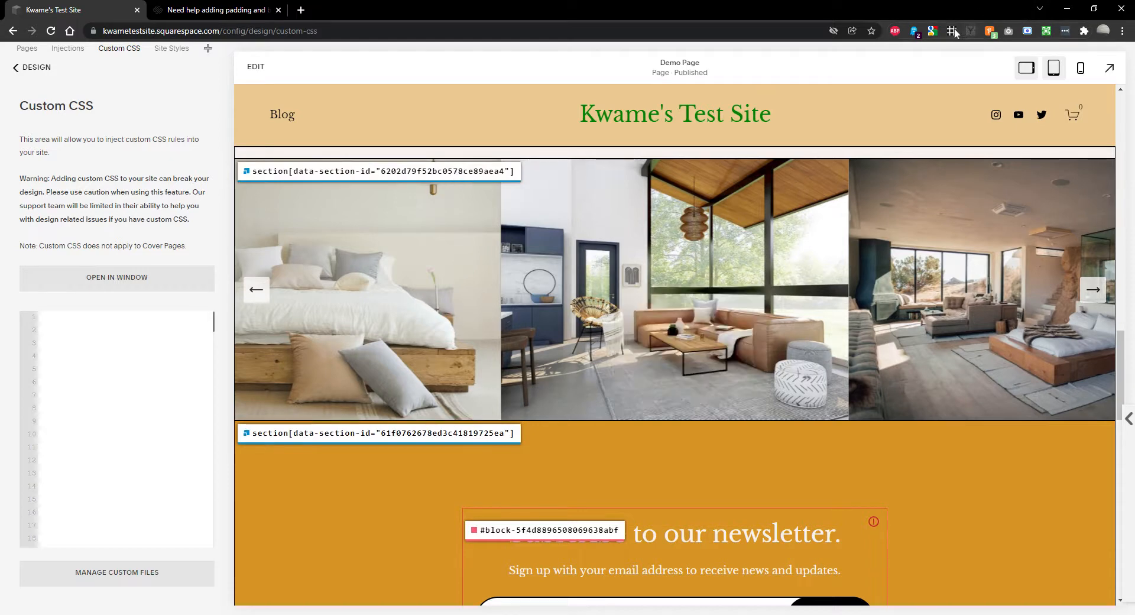
pyautogui.click(218, 9)
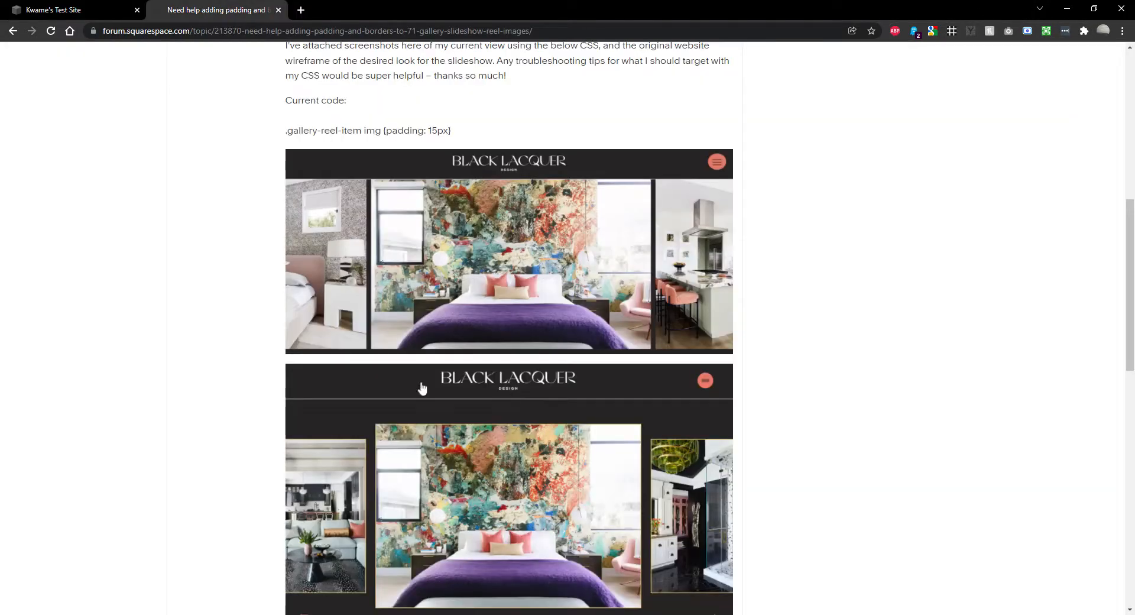
# - Add a rule giving section 6202d79f52bc0578ce89aea4 padding of 12vh 0, then return to the forum question
pyautogui.click(72, 9)
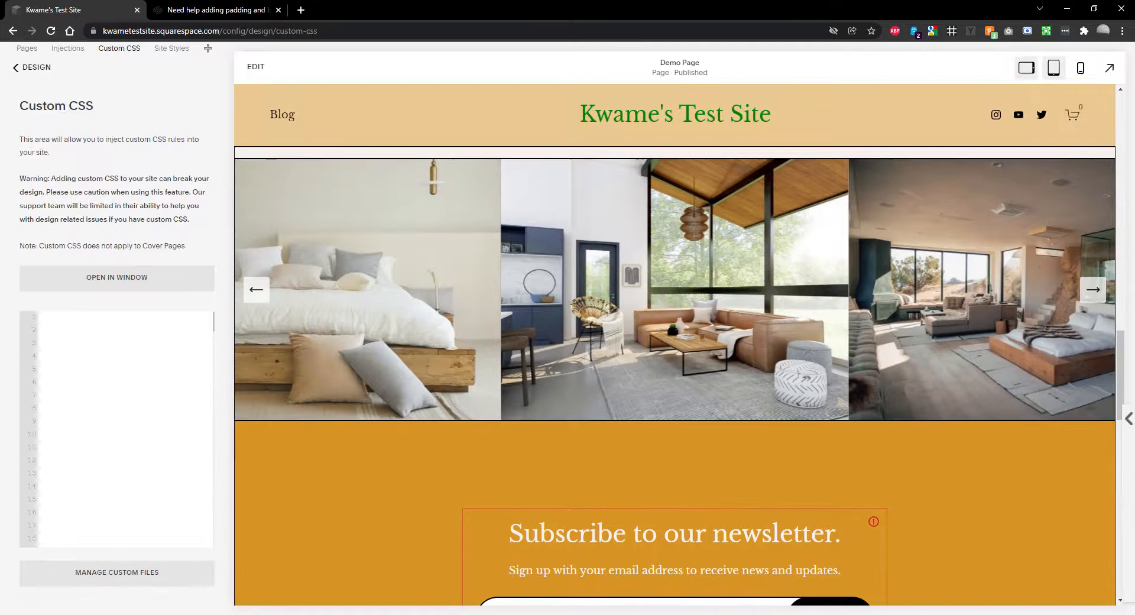
pyautogui.write('section[data-section-id="6202d79f52bc0578ce89aea4"]')
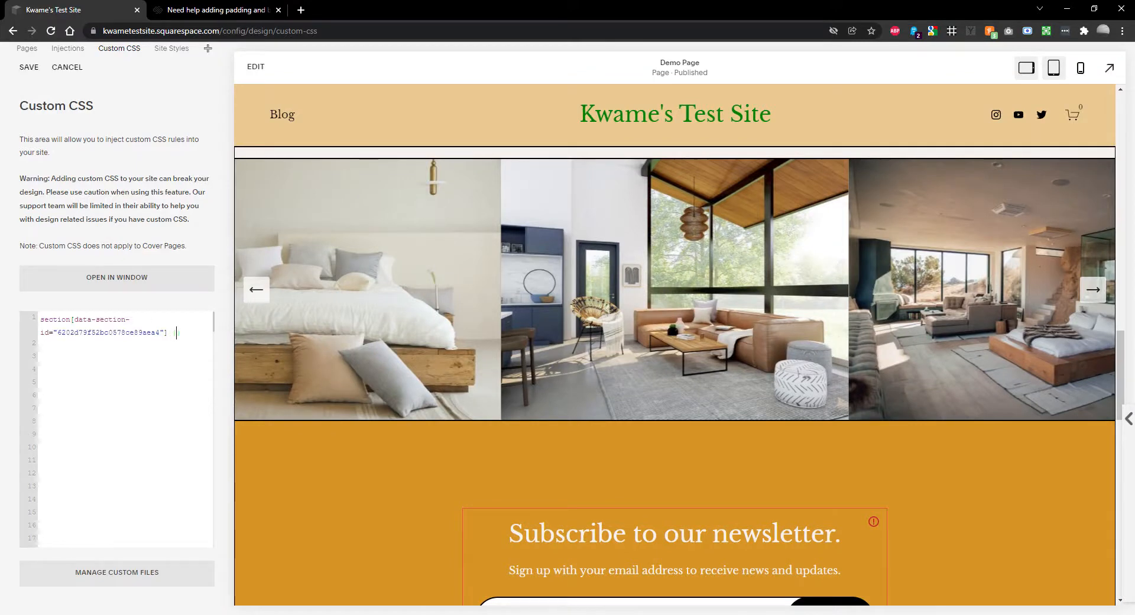
pyautogui.write('{ pad')
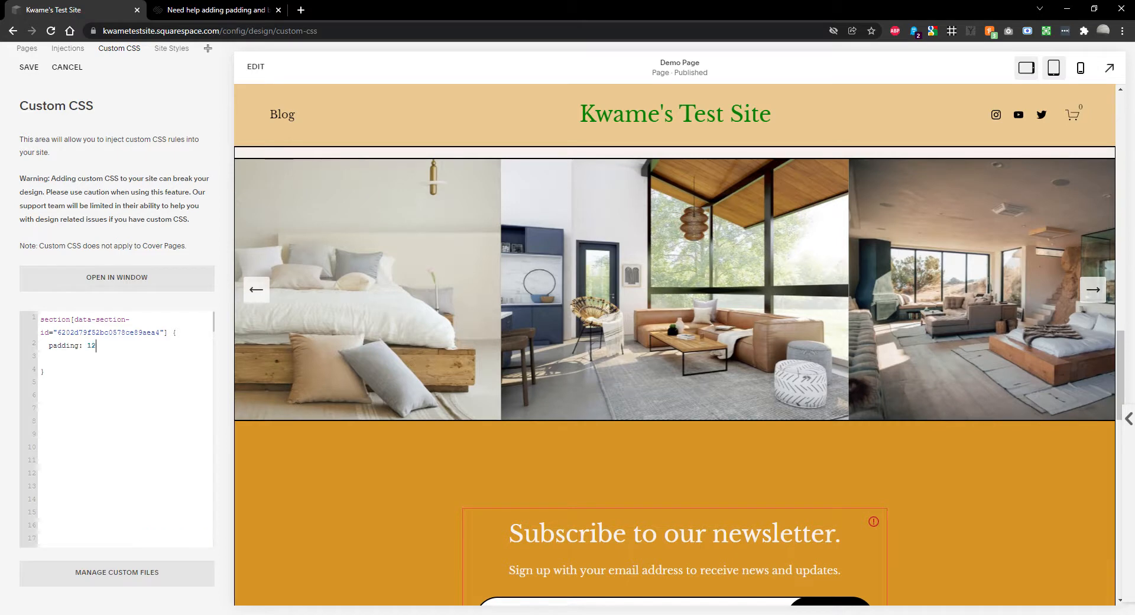
pyautogui.write('vh 0;')
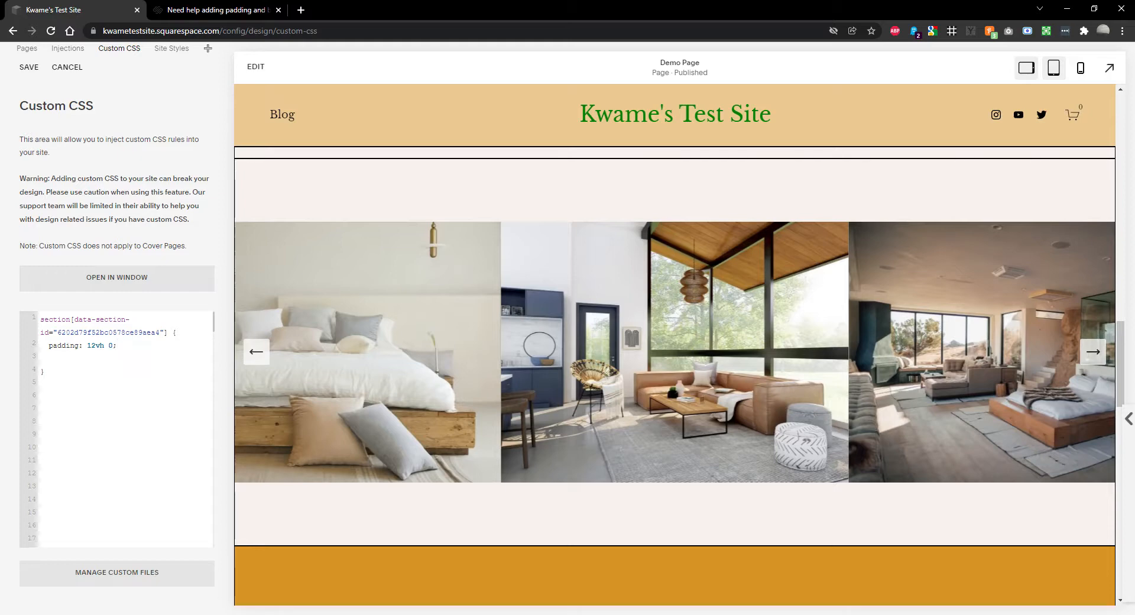
pyautogui.click(218, 9)
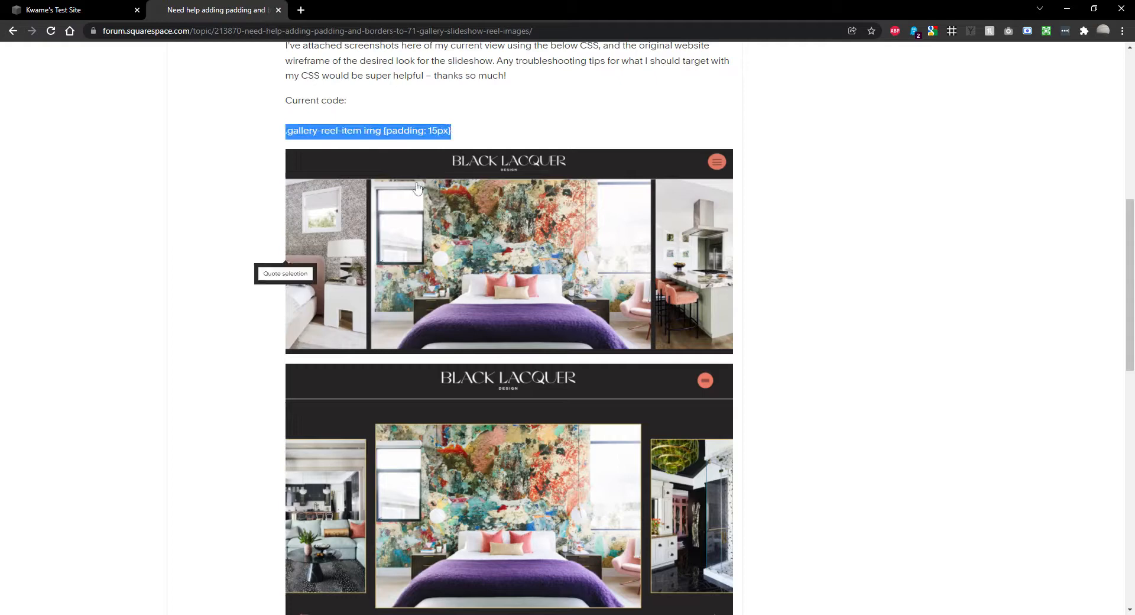
# - Add the forum's .gallery-reel-item img { padding: 15px } rule to Custom CSS and re-read the question
pyautogui.click(51, 9)
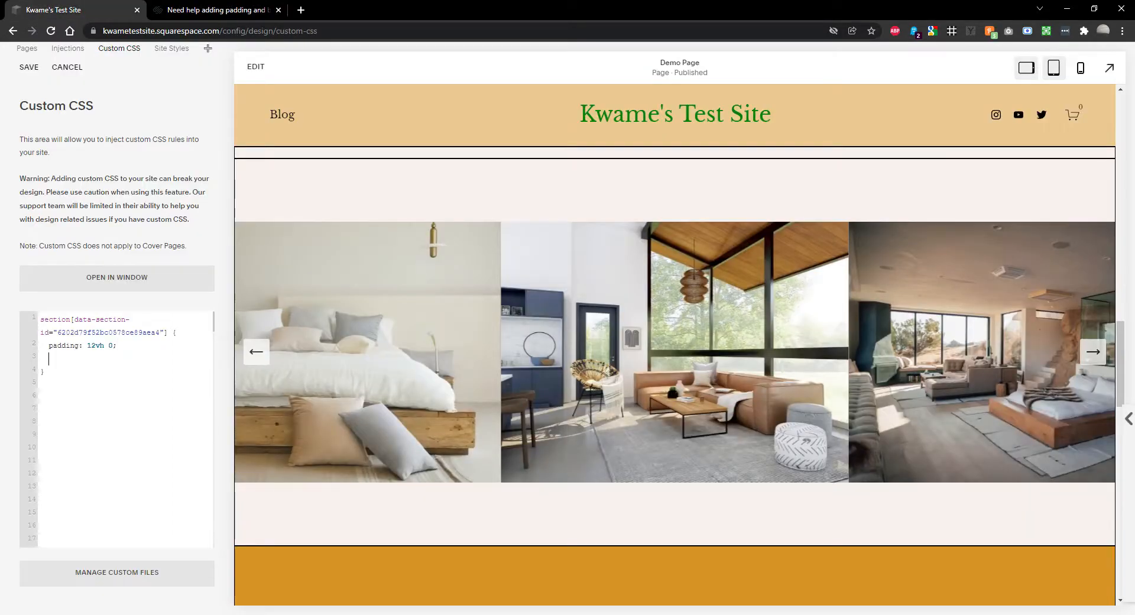
pyautogui.write('.gallery-reel-item img {padding: 15px}')
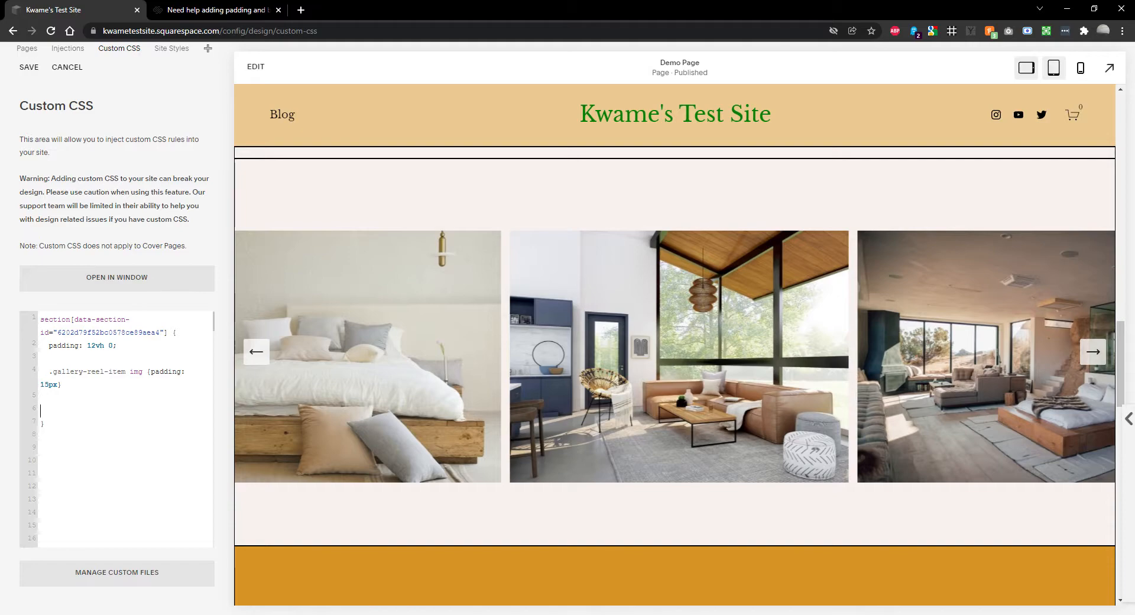
pyautogui.click(216, 10)
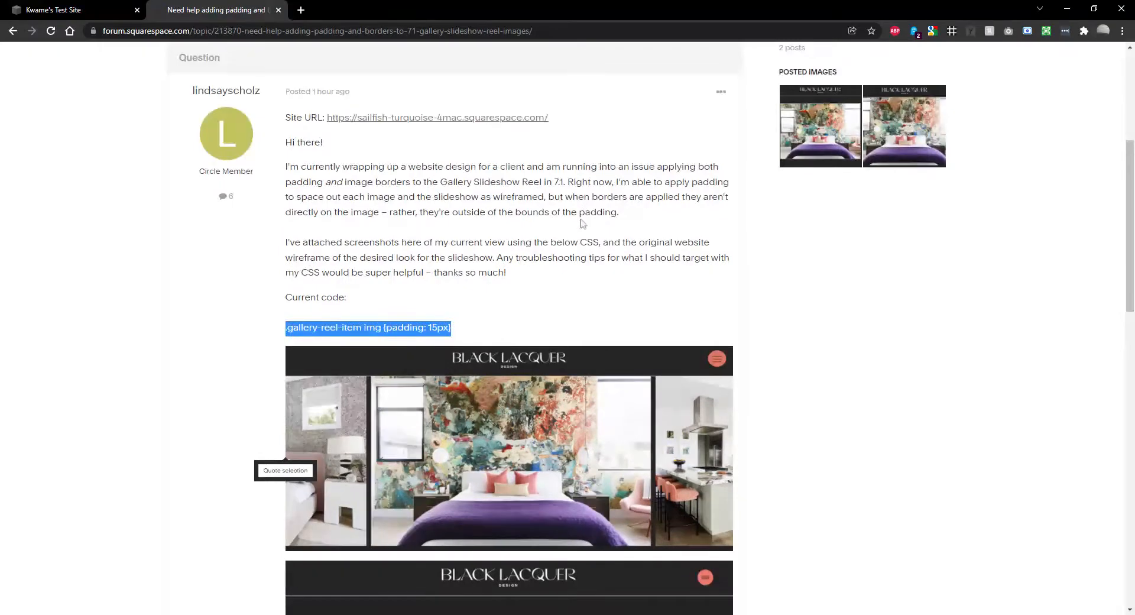
# - Add border: 2px solid black; inside the gallery reel image rule
pyautogui.click(69, 9)
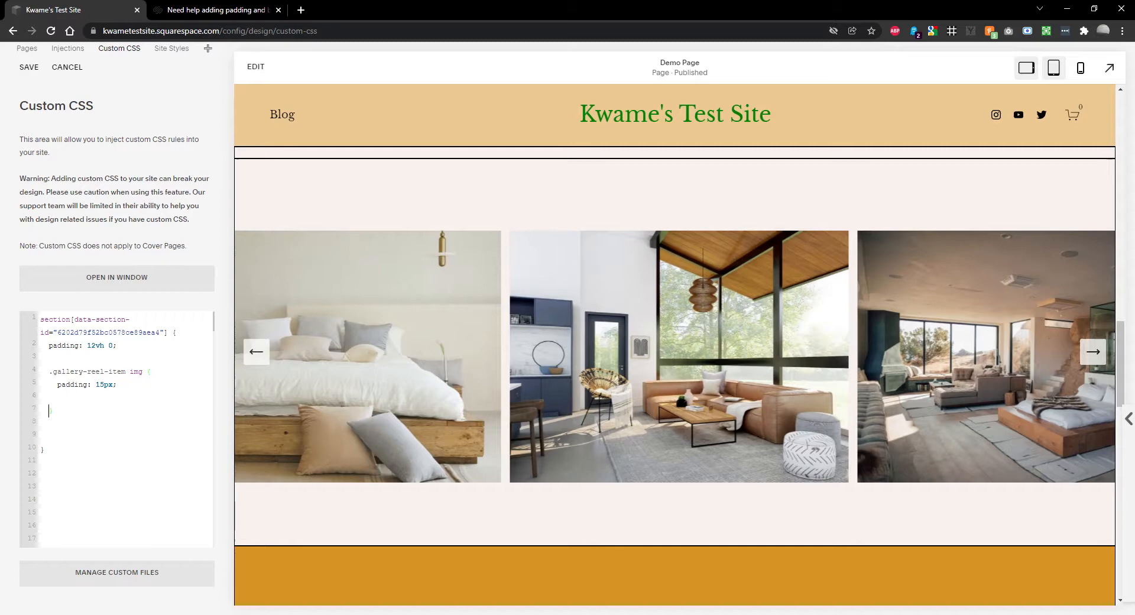
pyautogui.write('border:')
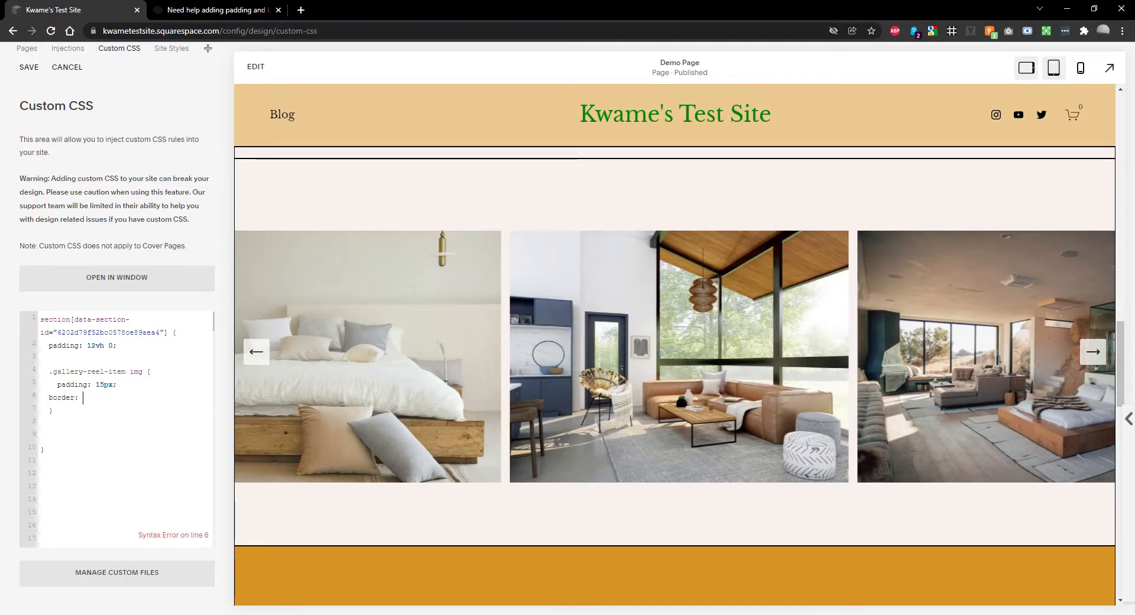
pyautogui.write('2px solid black')
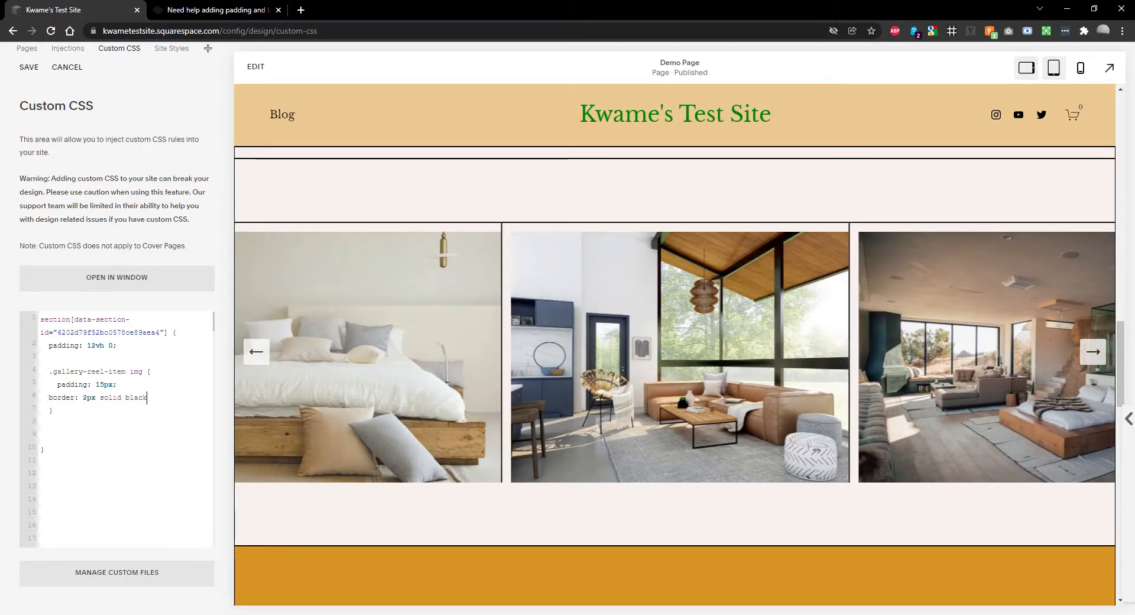
pyautogui.write(';')
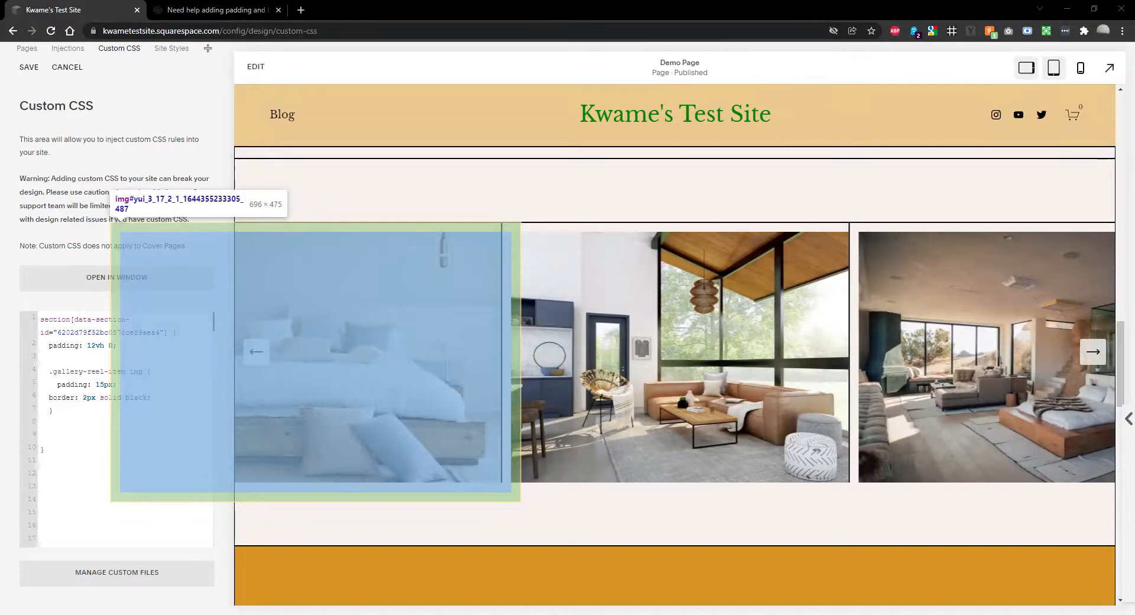
pyautogui.moveTo(830, 258)
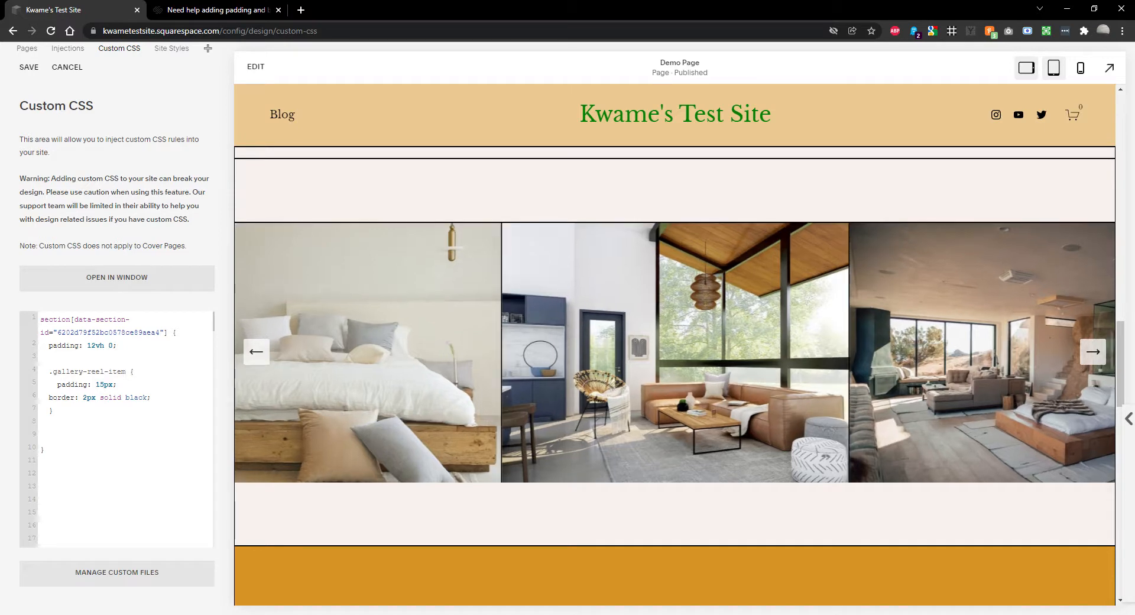
# - Retarget the rule to .gallery-reel-item-wrapper with box-sizing: border-box and test the reel arrows
pyautogui.write('-wrapper')
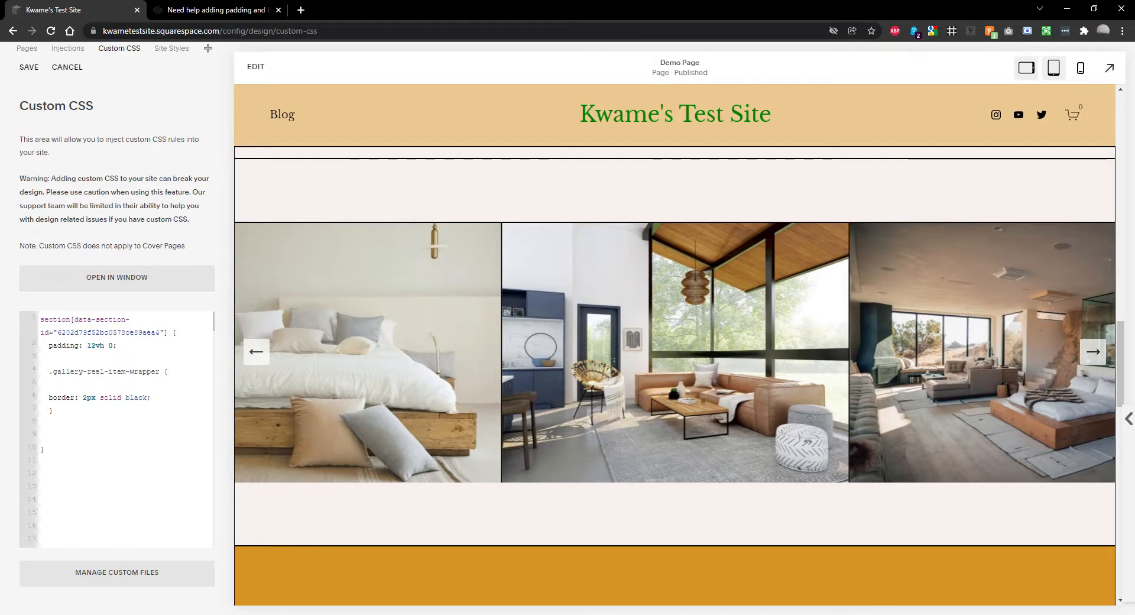
pyautogui.write('box-sizing: bor')
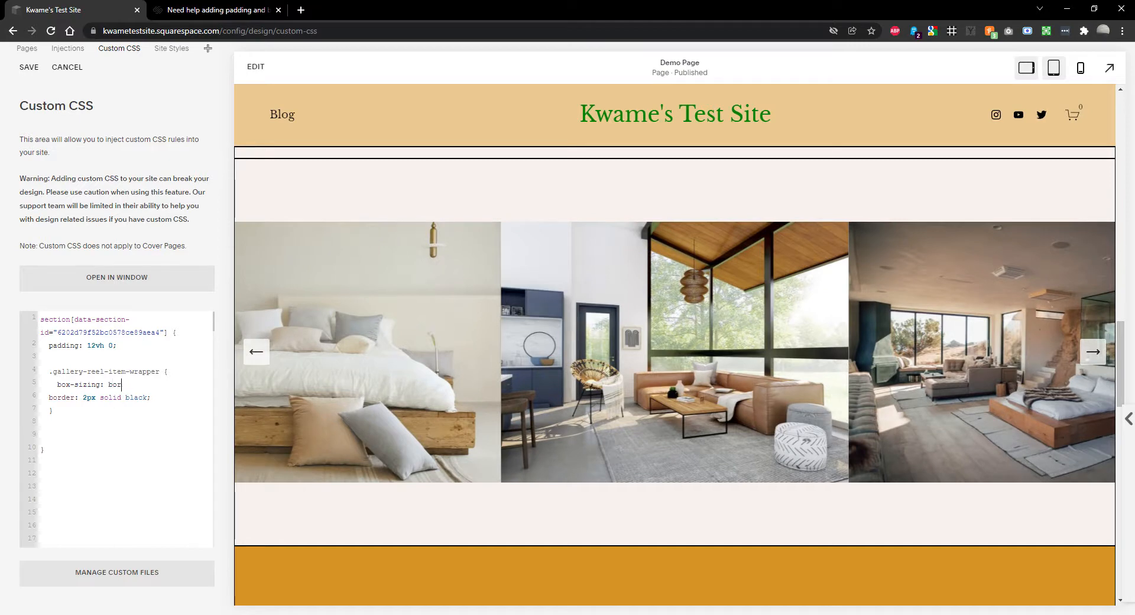
pyautogui.write('der-box;')
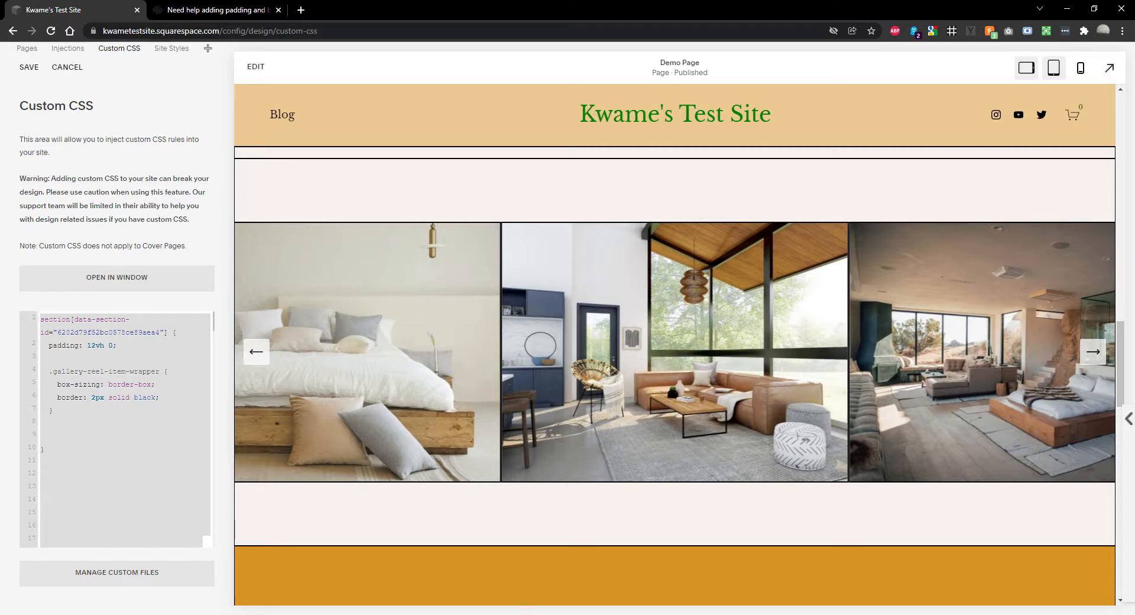
pyautogui.click(1092, 351)
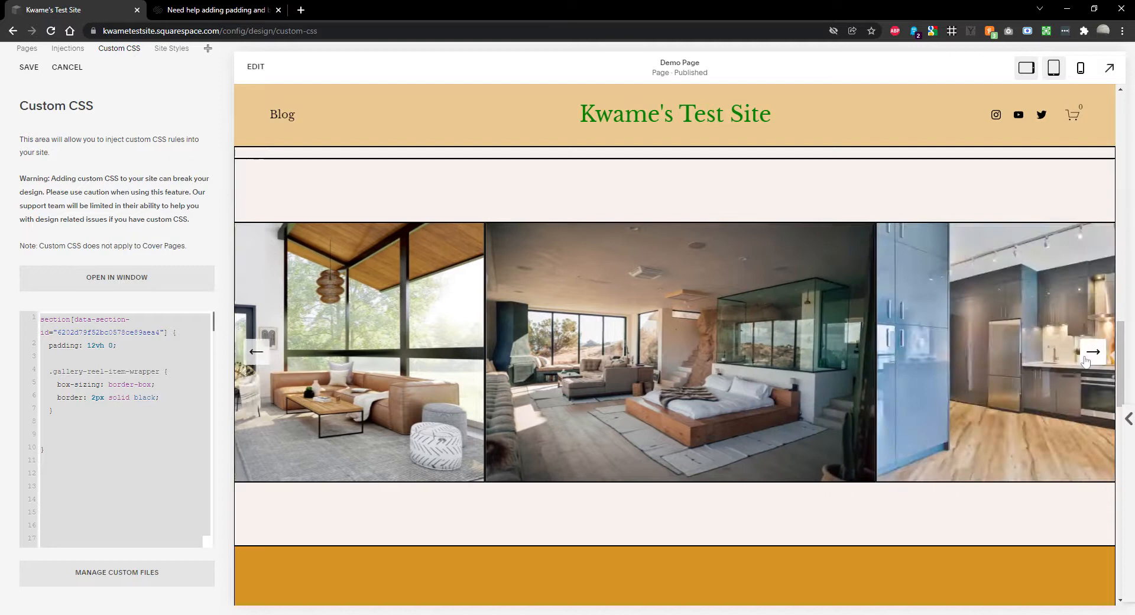
pyautogui.click(1092, 352)
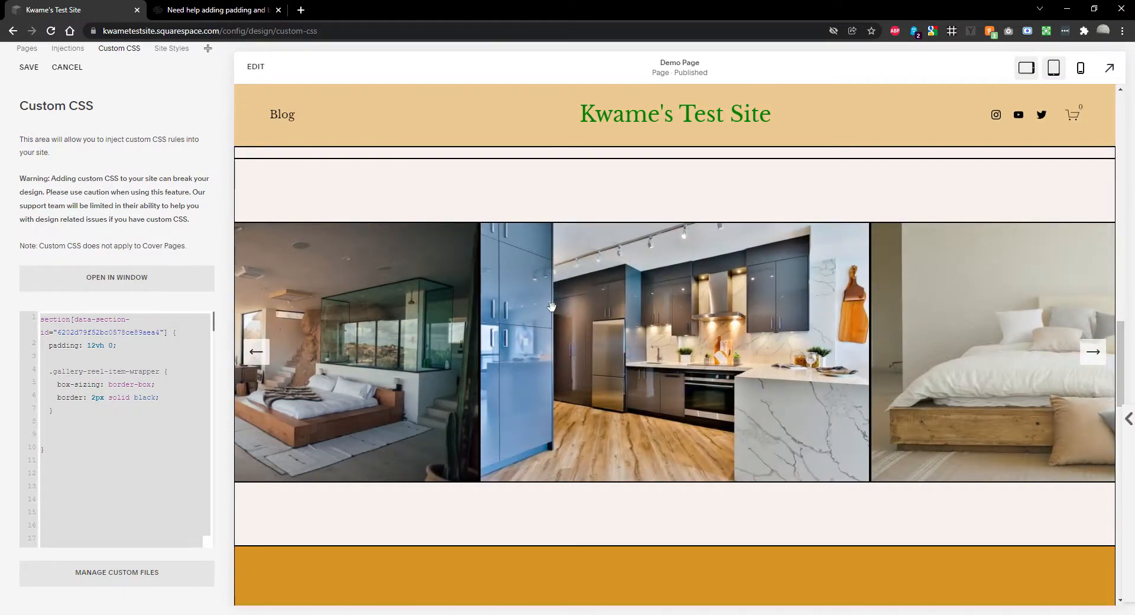
pyautogui.moveTo(539, 300)
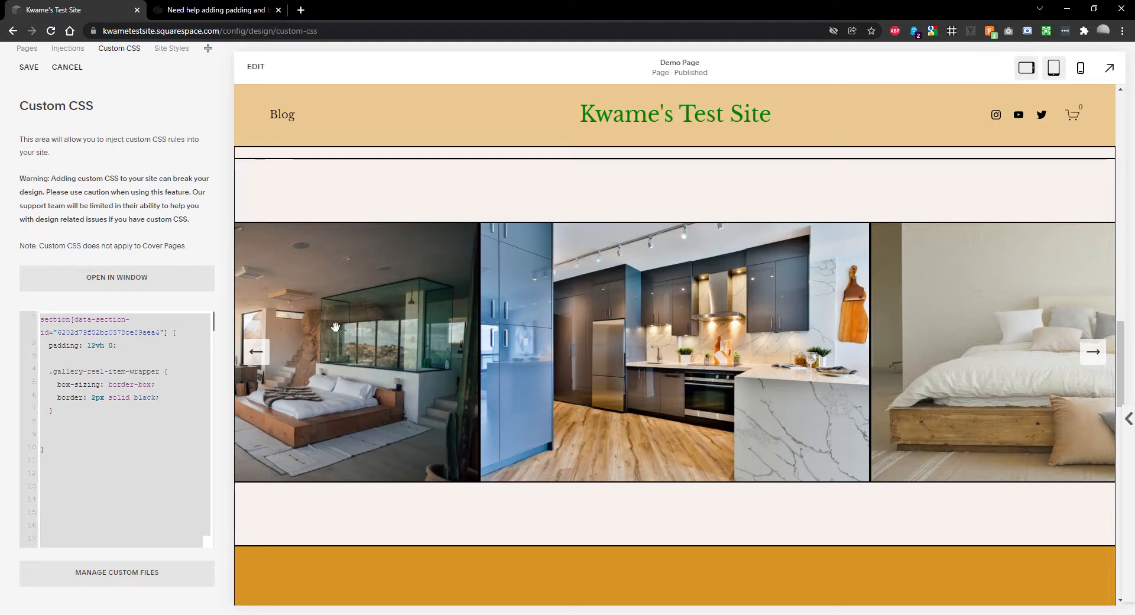
pyautogui.moveTo(28, 462)
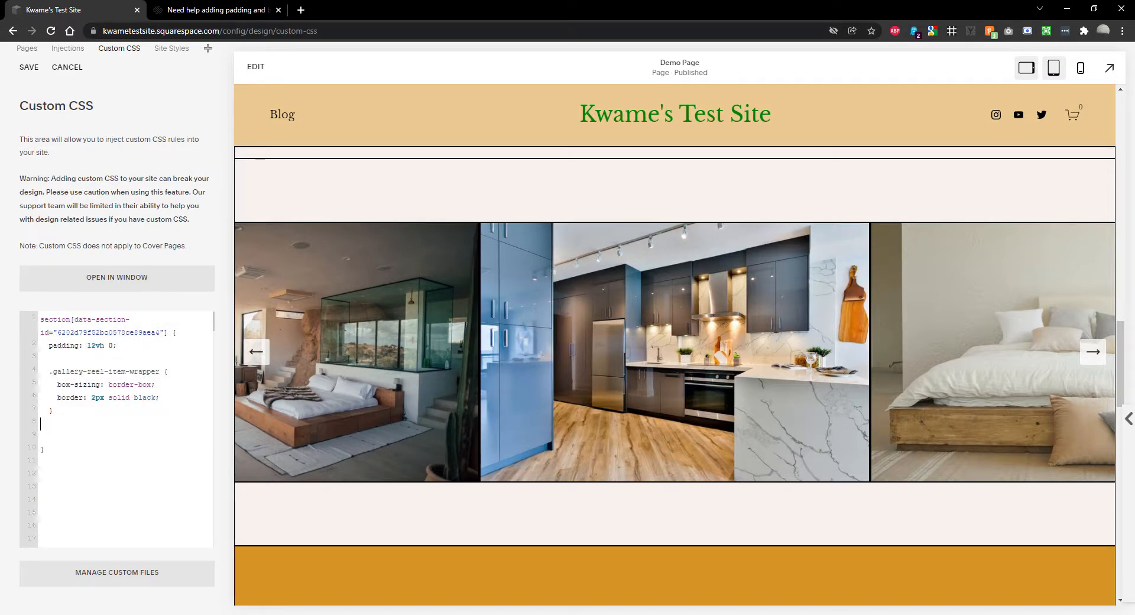
# - Add transform: scale(.8) to the gallery reel item wrapper rule
pyautogui.write('.gallery-reel-item {')
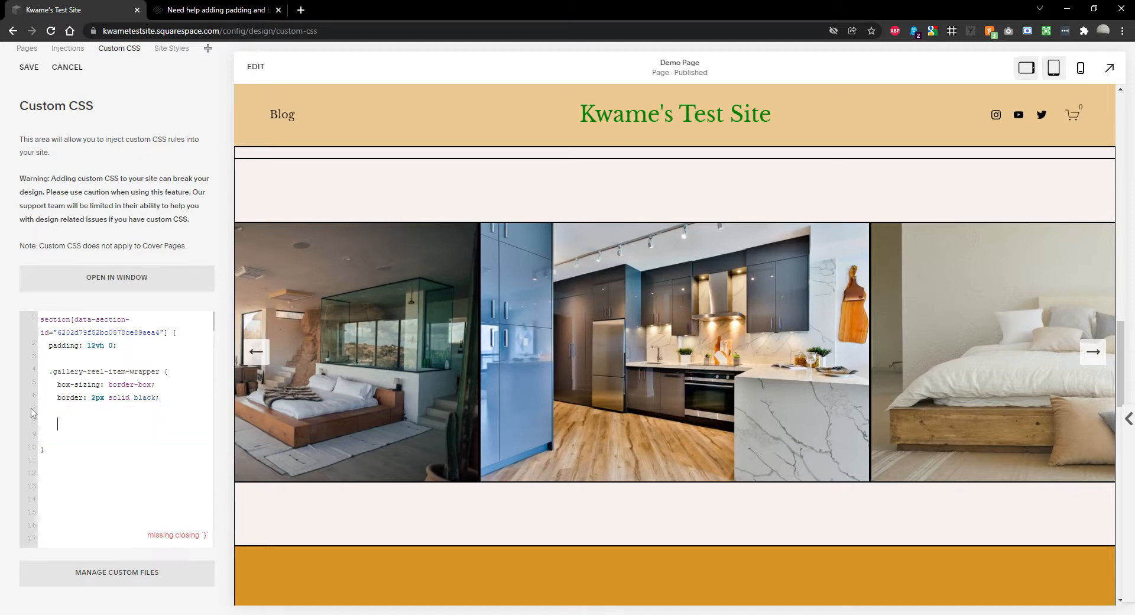
pyautogui.write('trans')
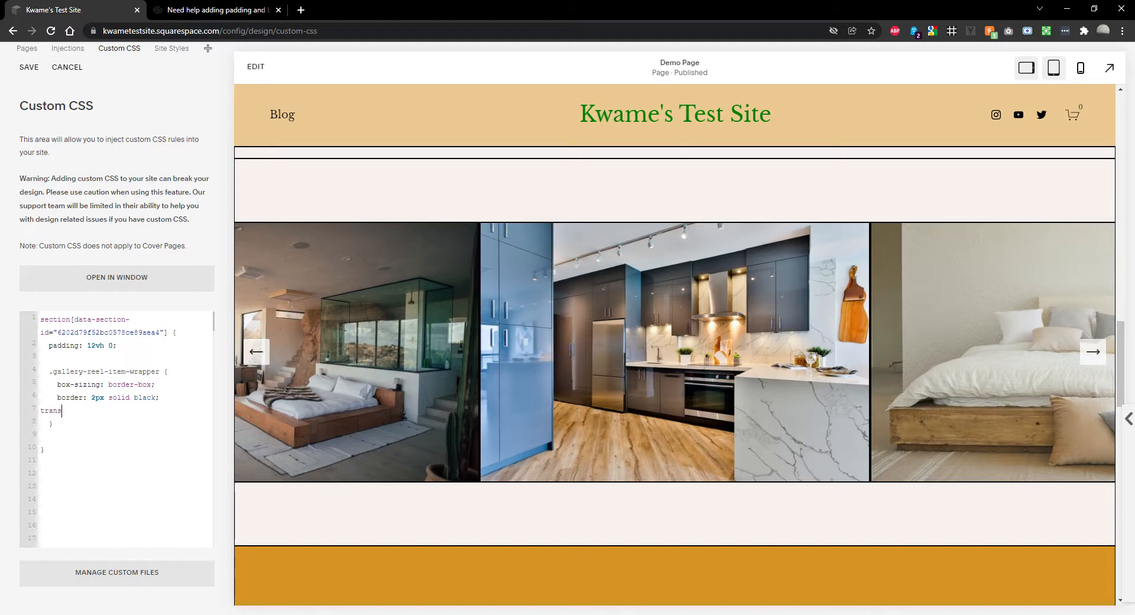
pyautogui.write('form: a')
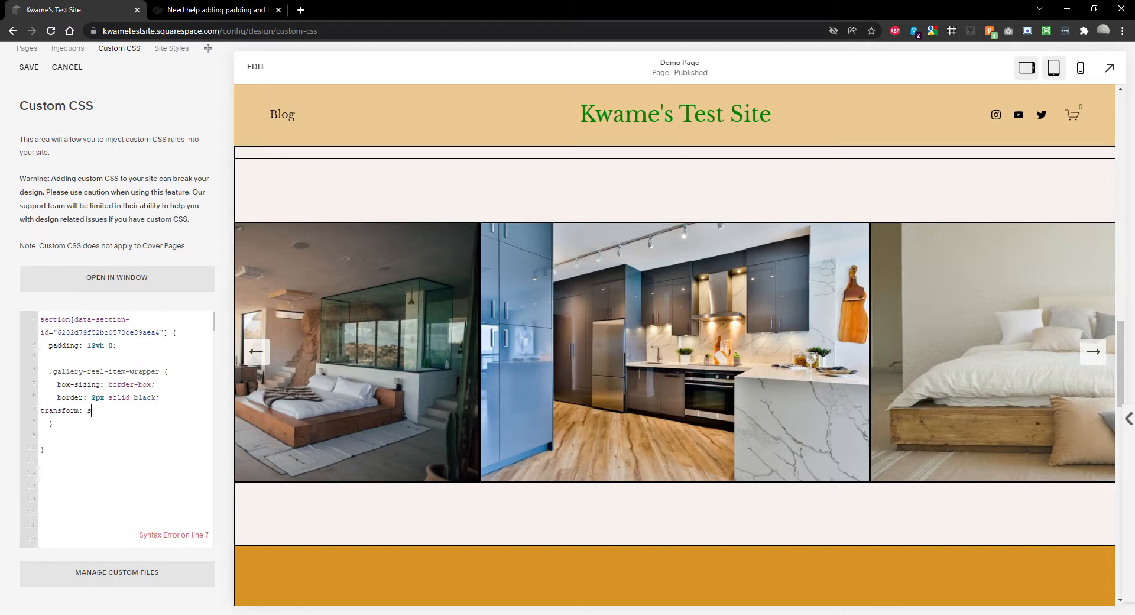
pyautogui.write('scale(')
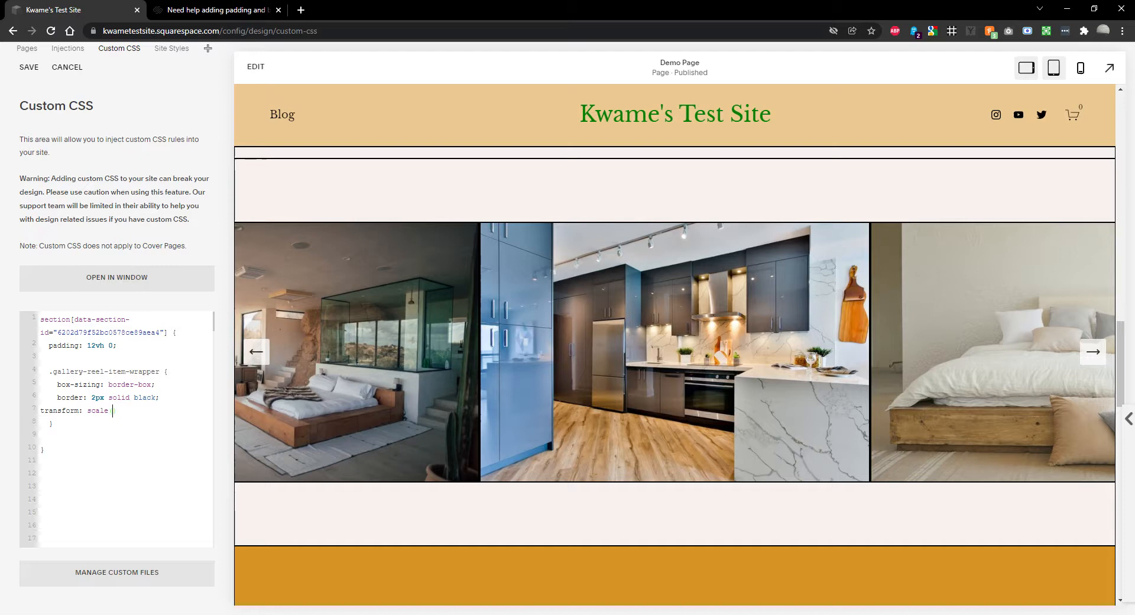
pyautogui.write('(.8)')
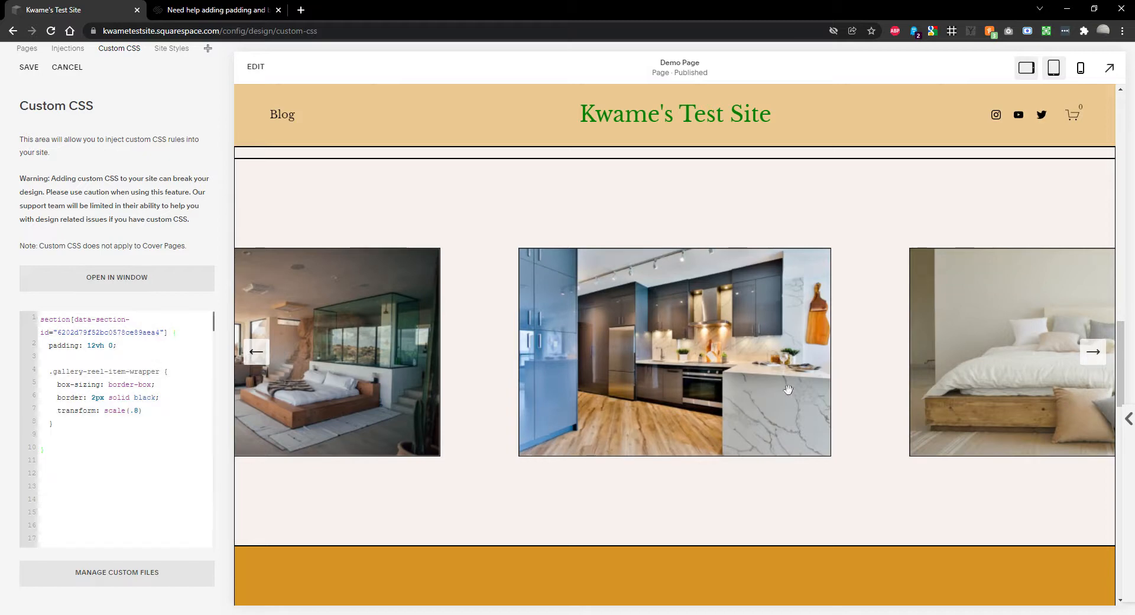
# - Advance the reel to check the scaled slides and compare with the forum's reference design
pyautogui.click(1092, 351)
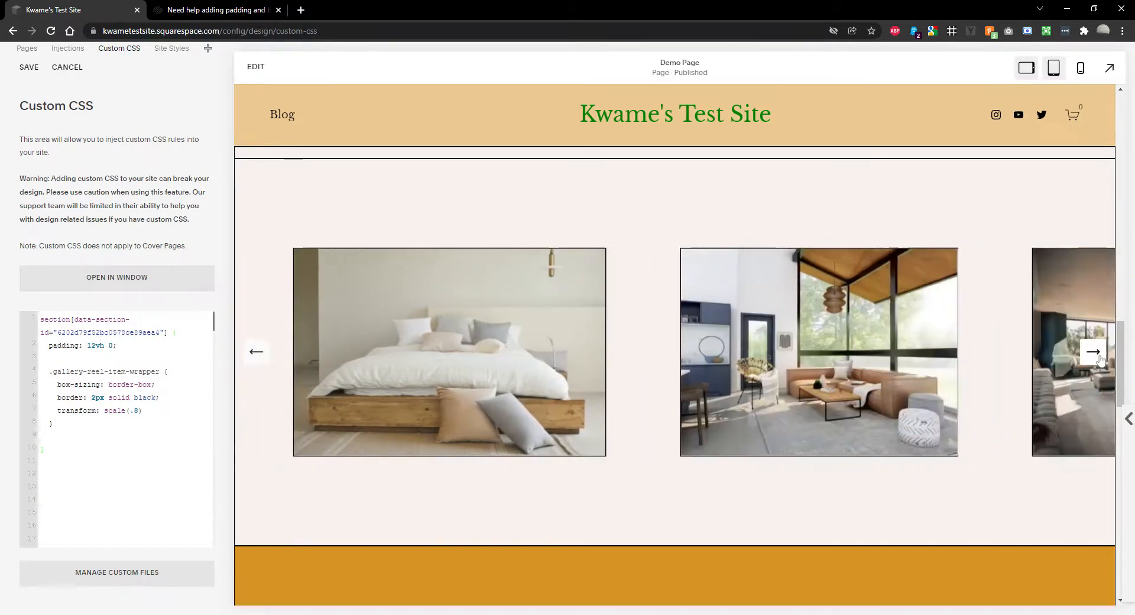
pyautogui.click(1092, 351)
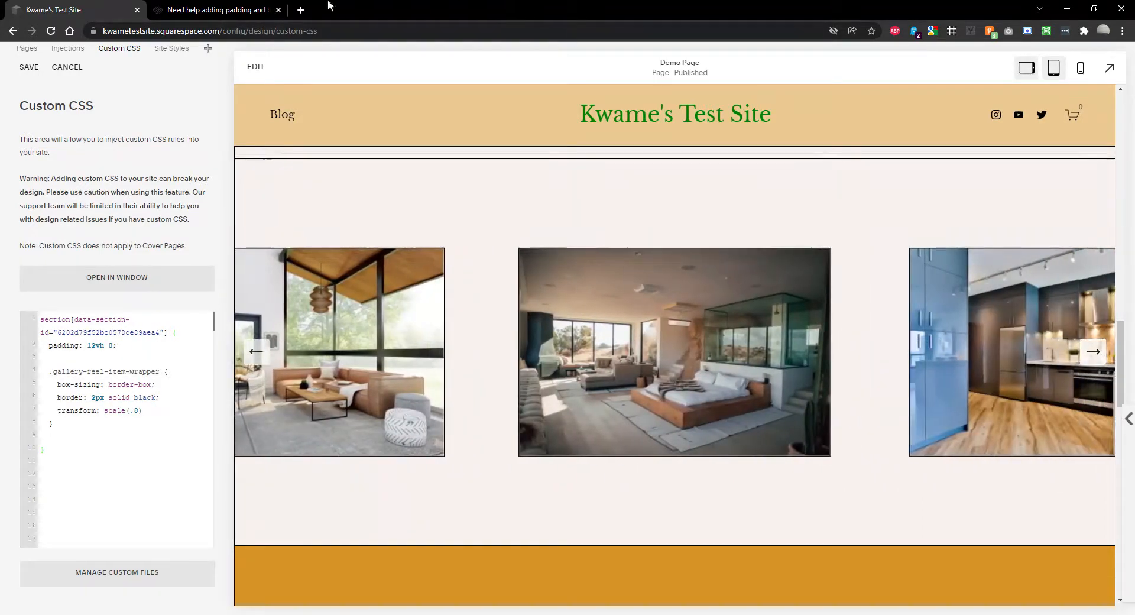
pyautogui.click(214, 10)
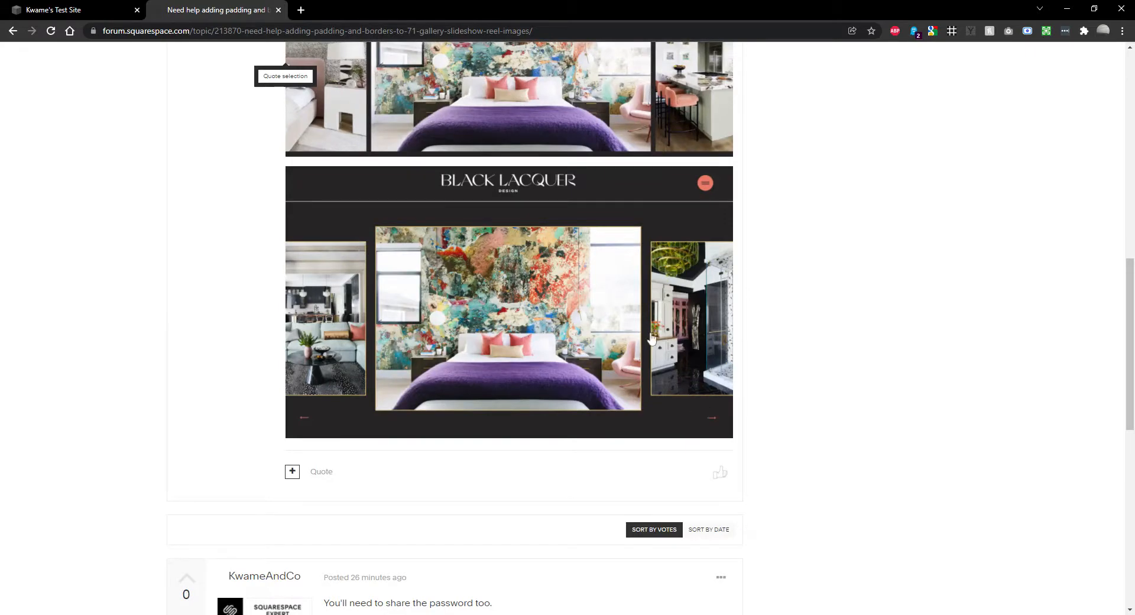
pyautogui.moveTo(617, 295)
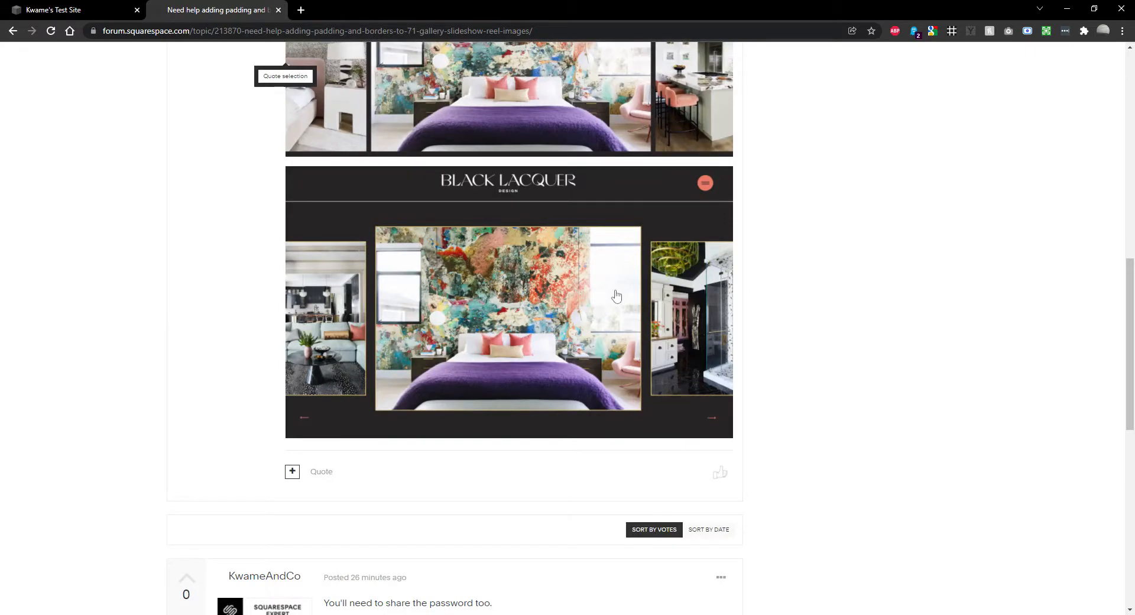
pyautogui.click(54, 9)
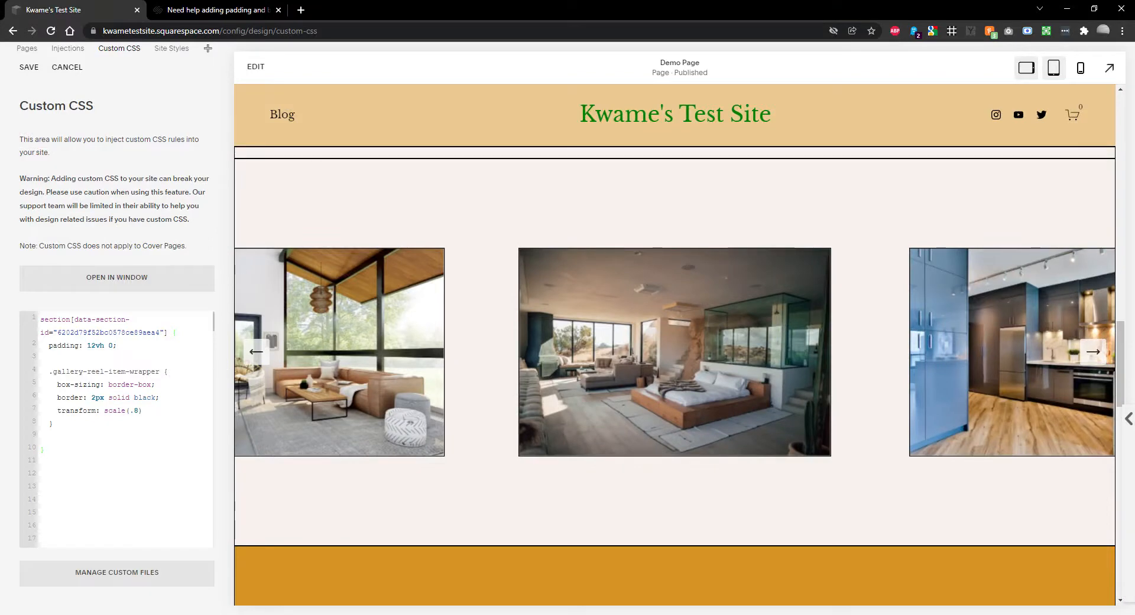
# - Change the wrapper scale to .9 and start a .gallery-reel-item[data-active="true"] .gallery-reel-item-wrapper rule
pyautogui.write('9')
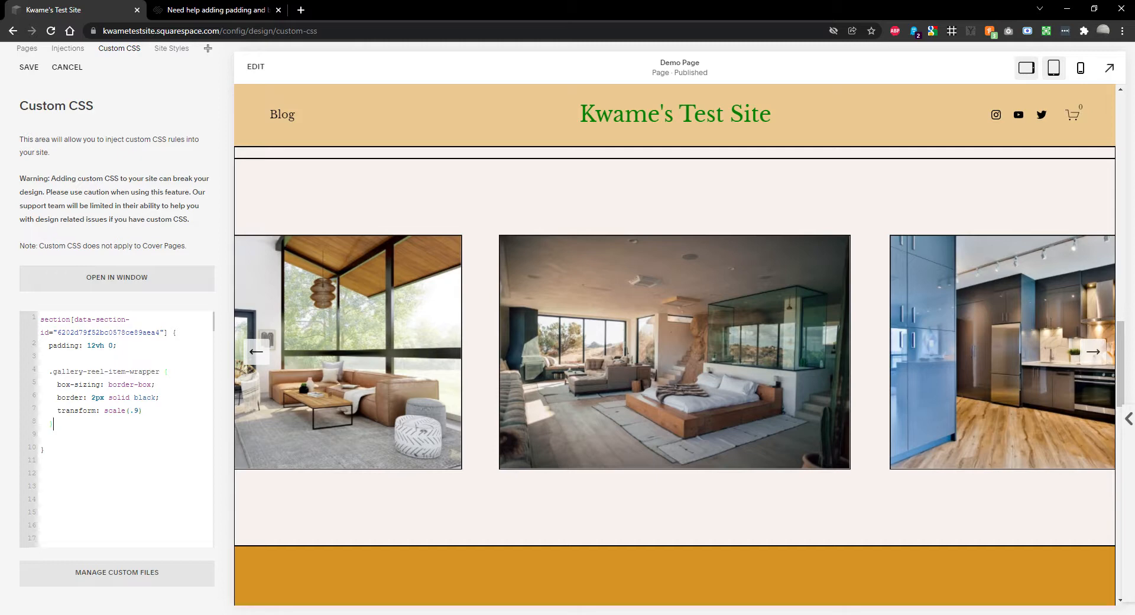
pyautogui.press('enter')
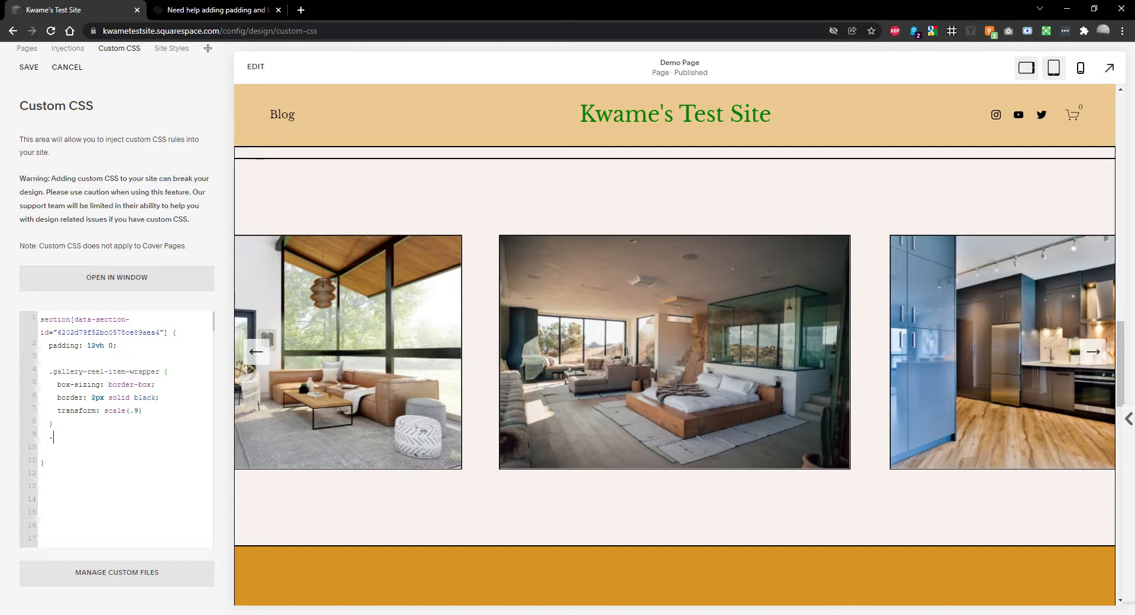
pyautogui.write('.gallery-')
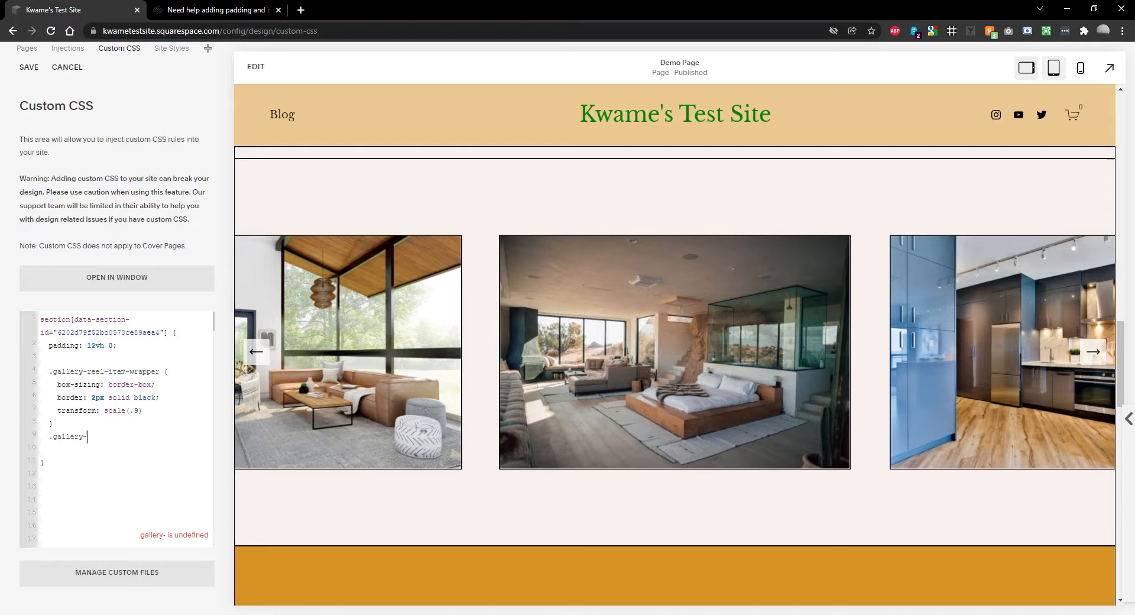
pyautogui.write('-reel-item[')
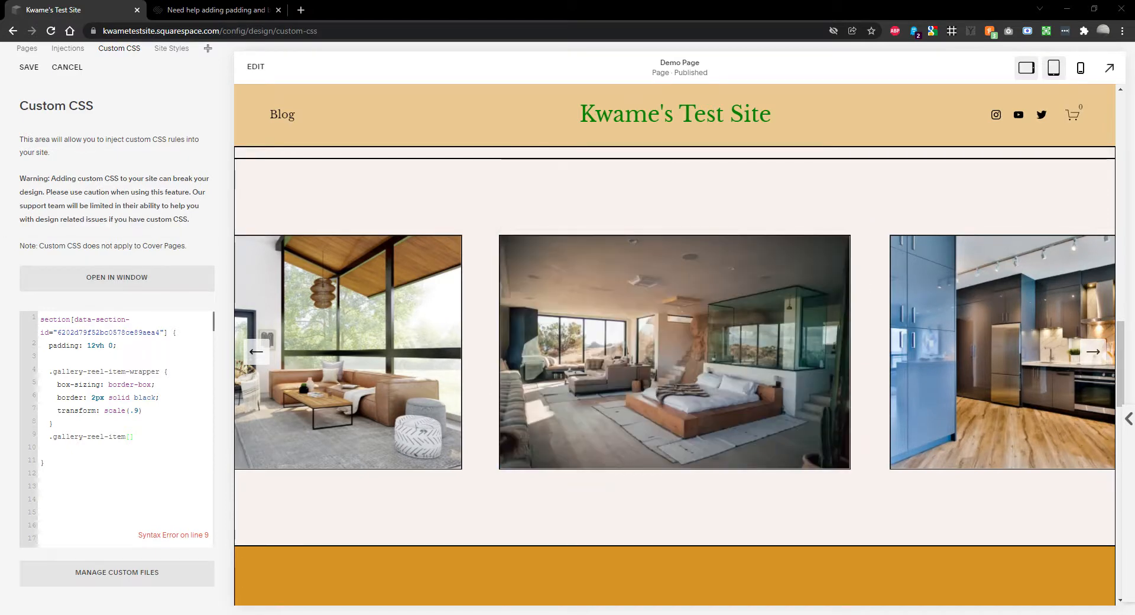
pyautogui.moveTo(674, 351)
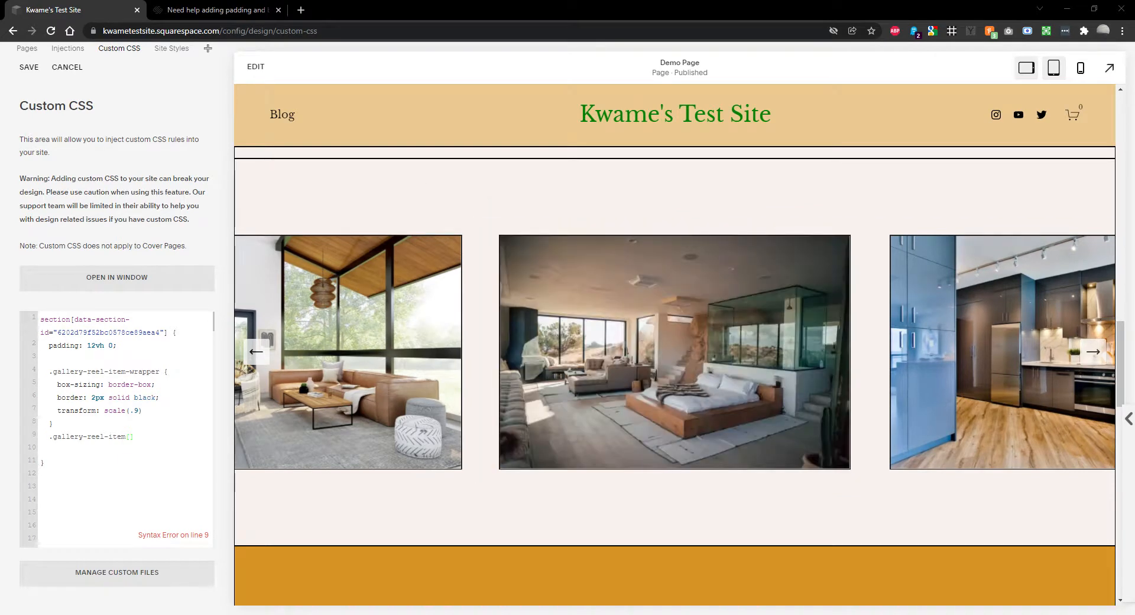
pyautogui.write('data-s')
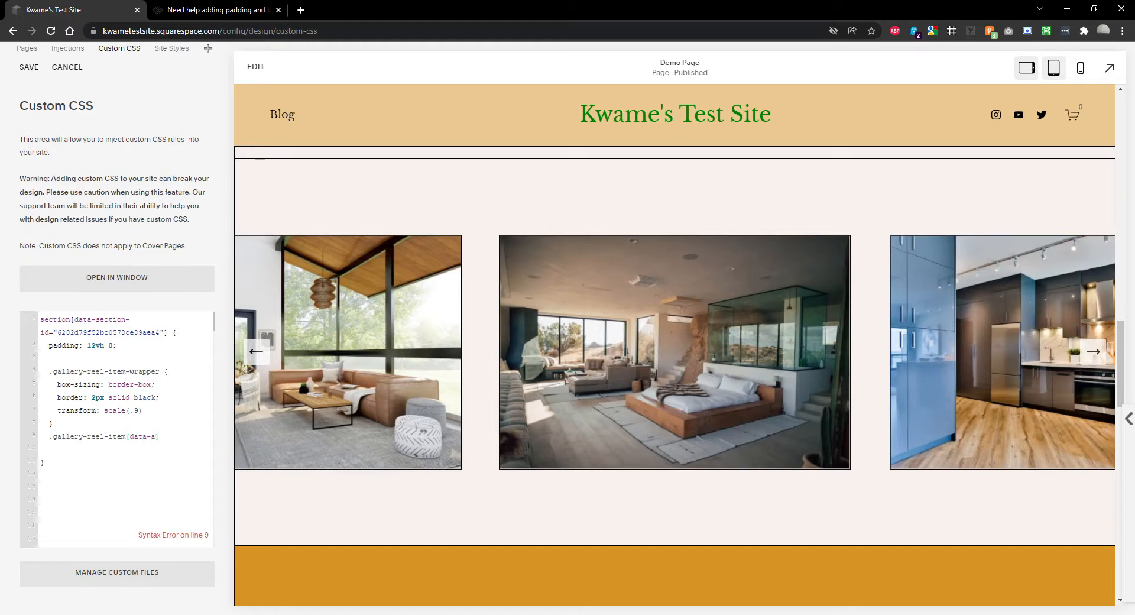
pyautogui.write('ctive=]')
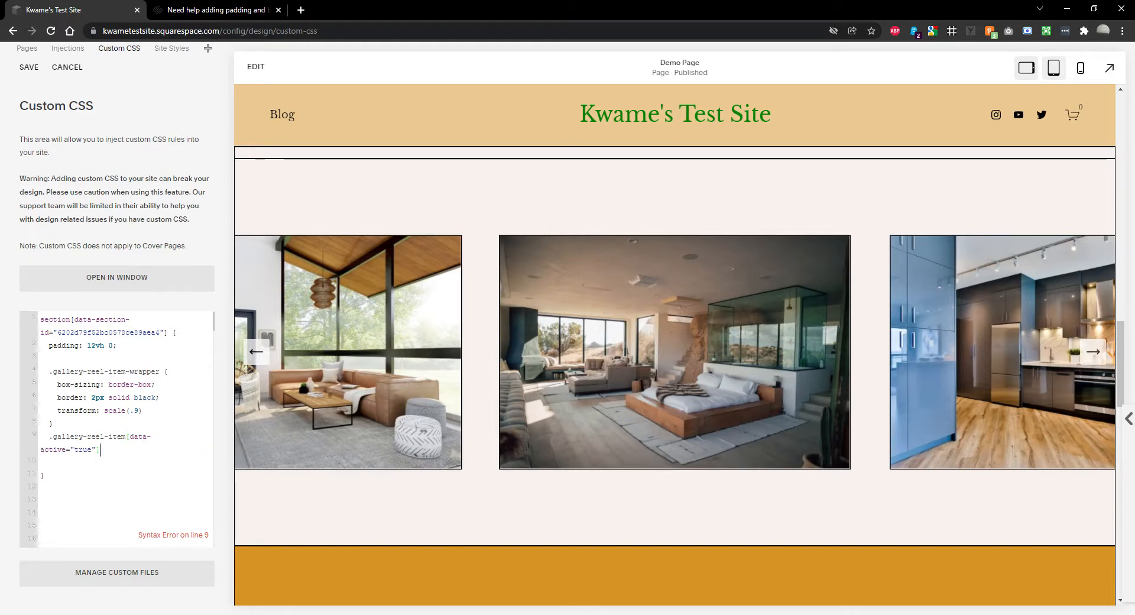
pyautogui.write('{')
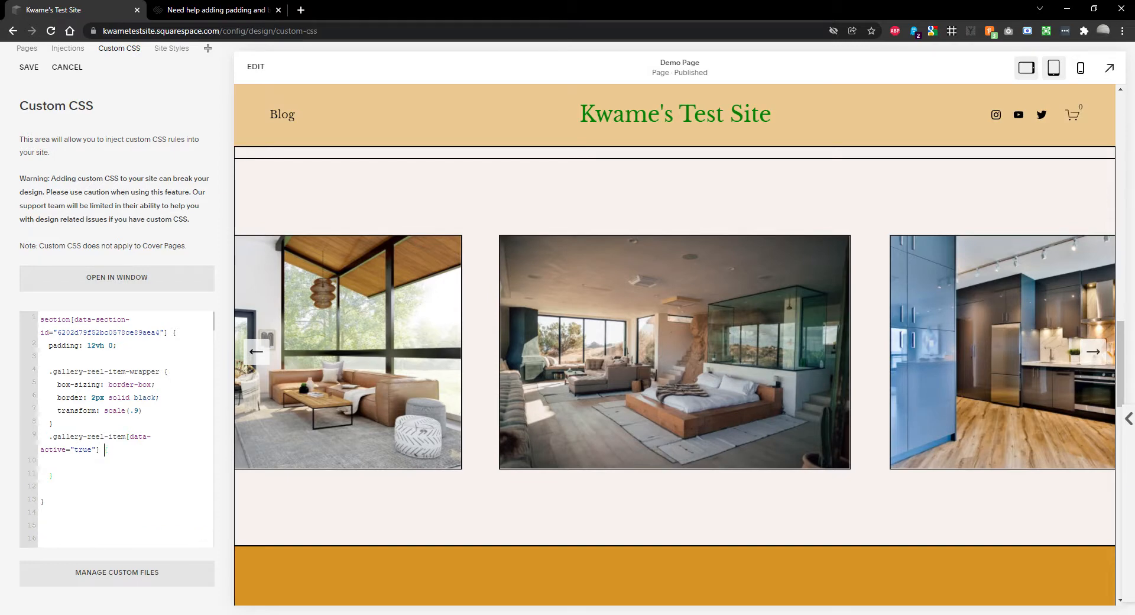
pyautogui.write('.gallery-reel-item-wrapper {')
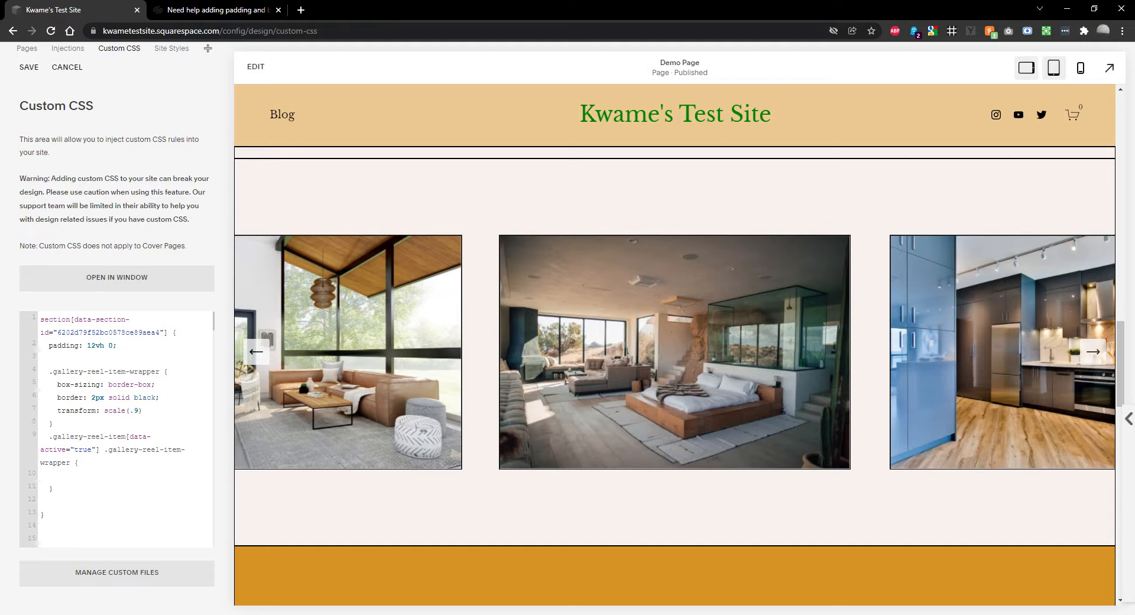
# - Give the active slide transform: scale(1), compare with the forum design and test with the reel arrows
pyautogui.write('transform:')
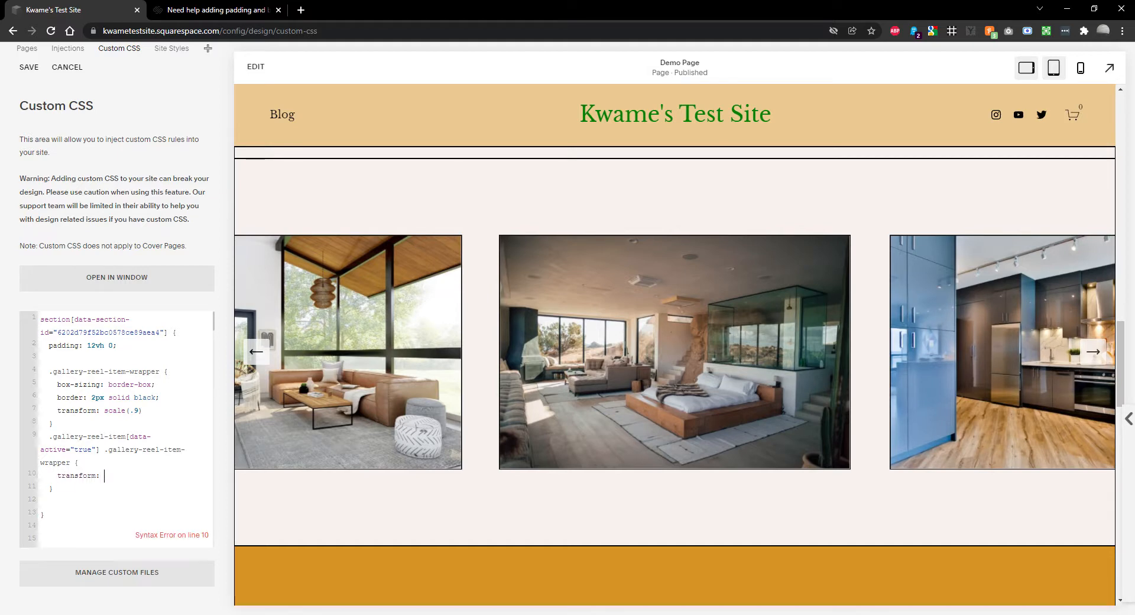
pyautogui.write('scale(1.2')
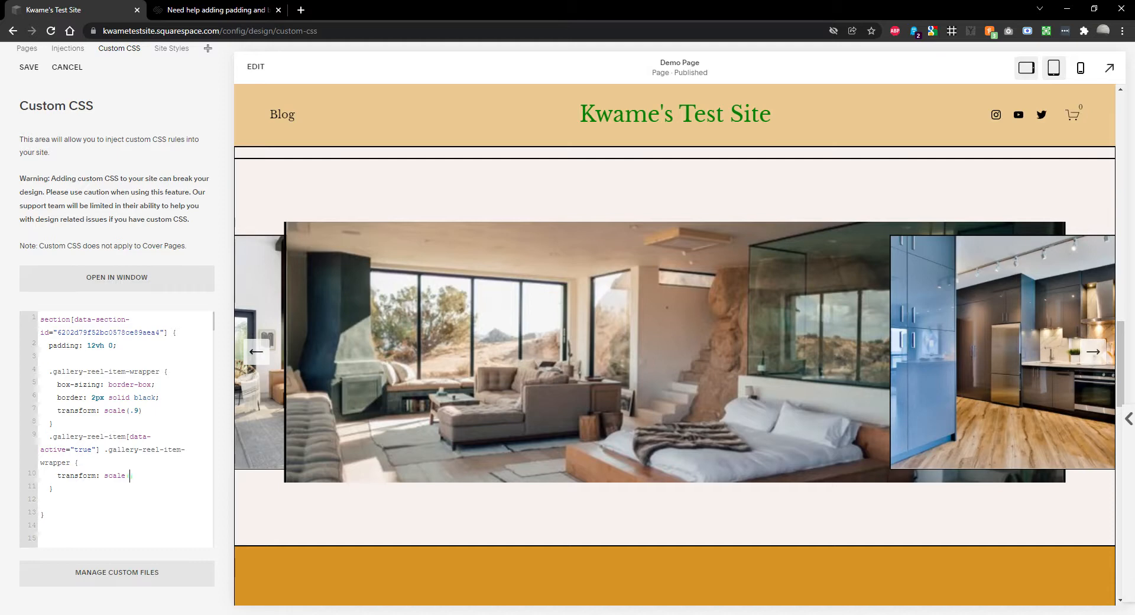
pyautogui.write('1)')
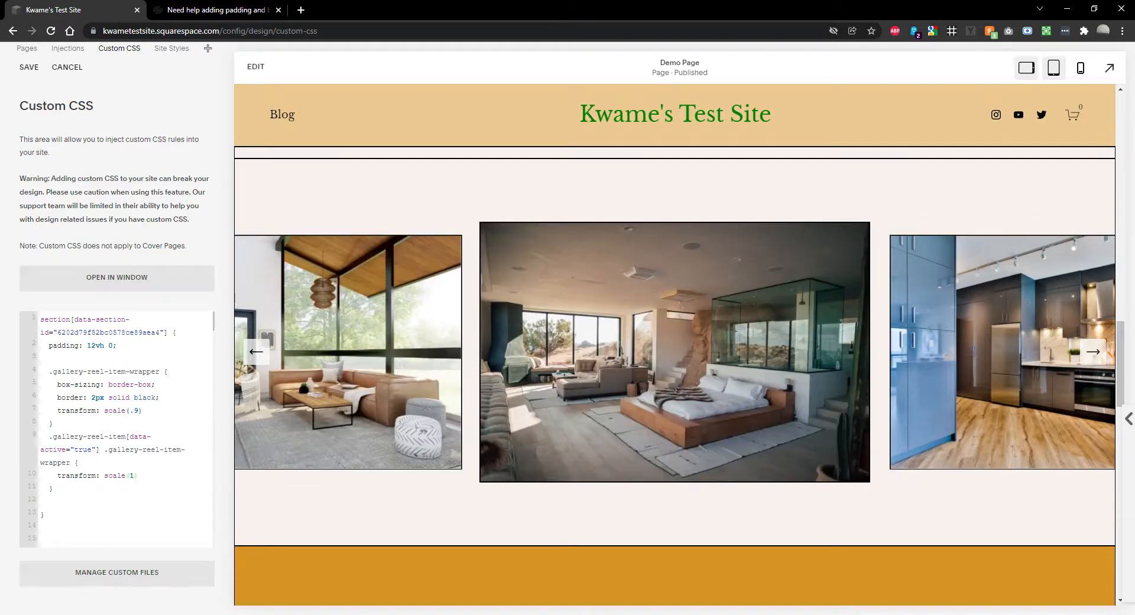
pyautogui.click(215, 9)
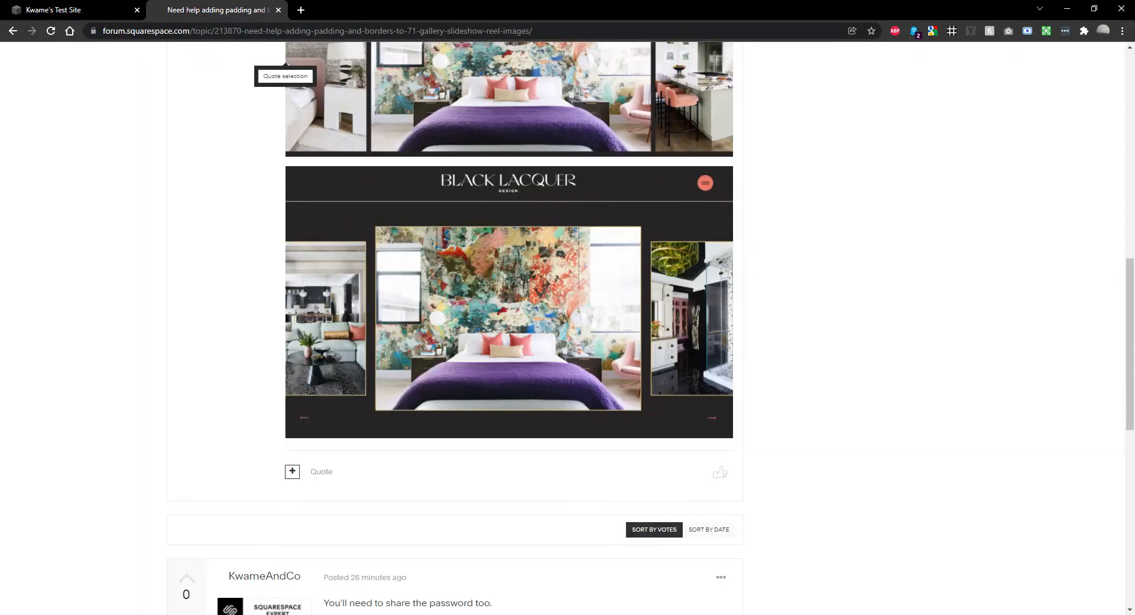
pyautogui.click(68, 10)
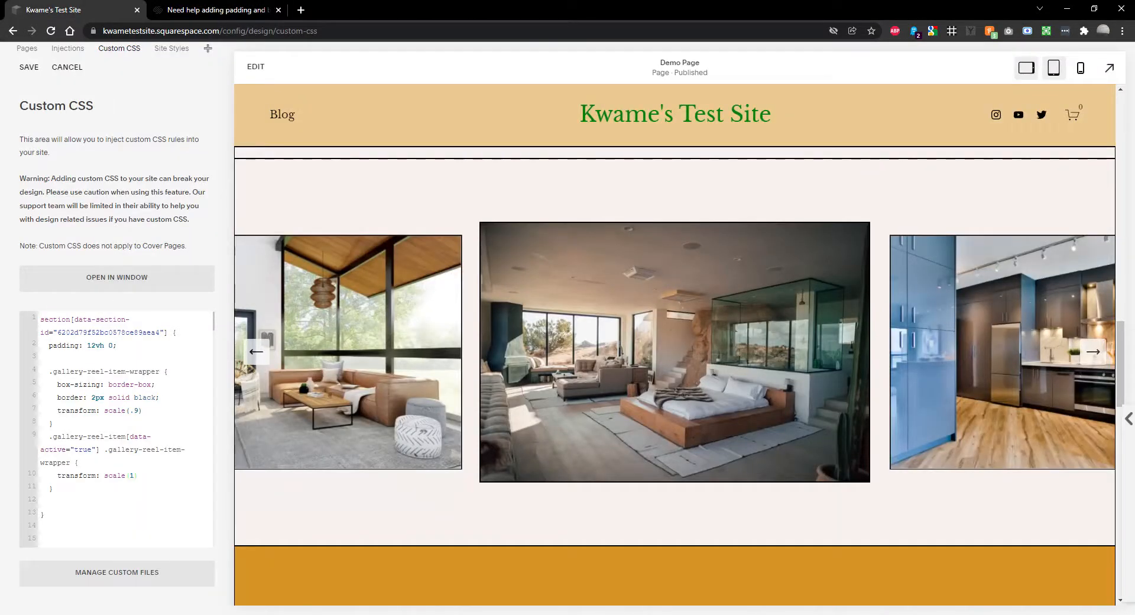
pyautogui.moveTo(922, 315)
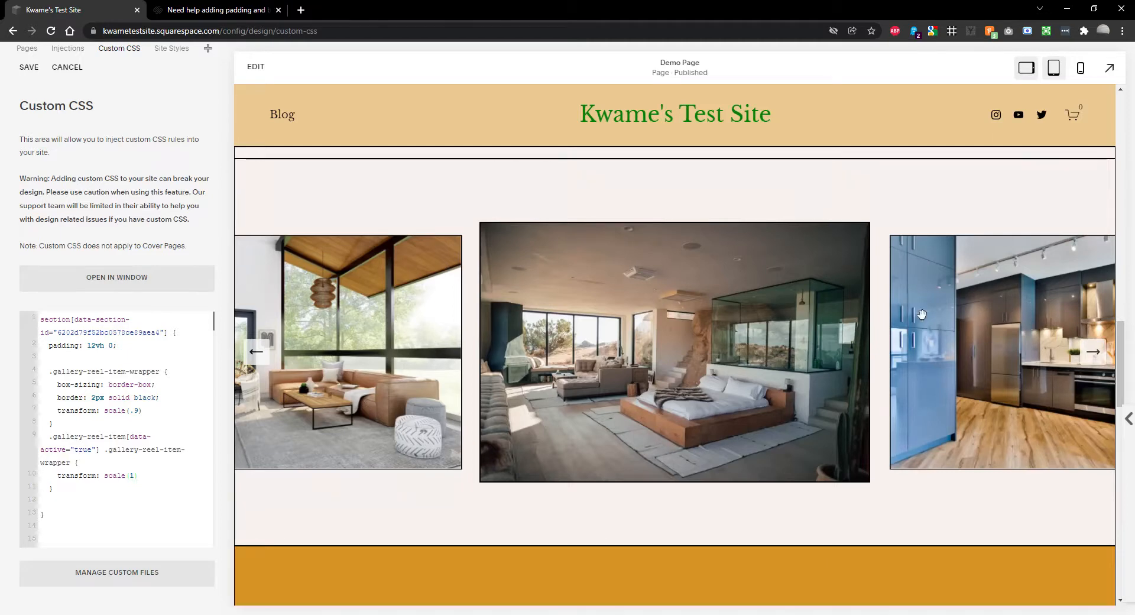
pyautogui.click(1092, 352)
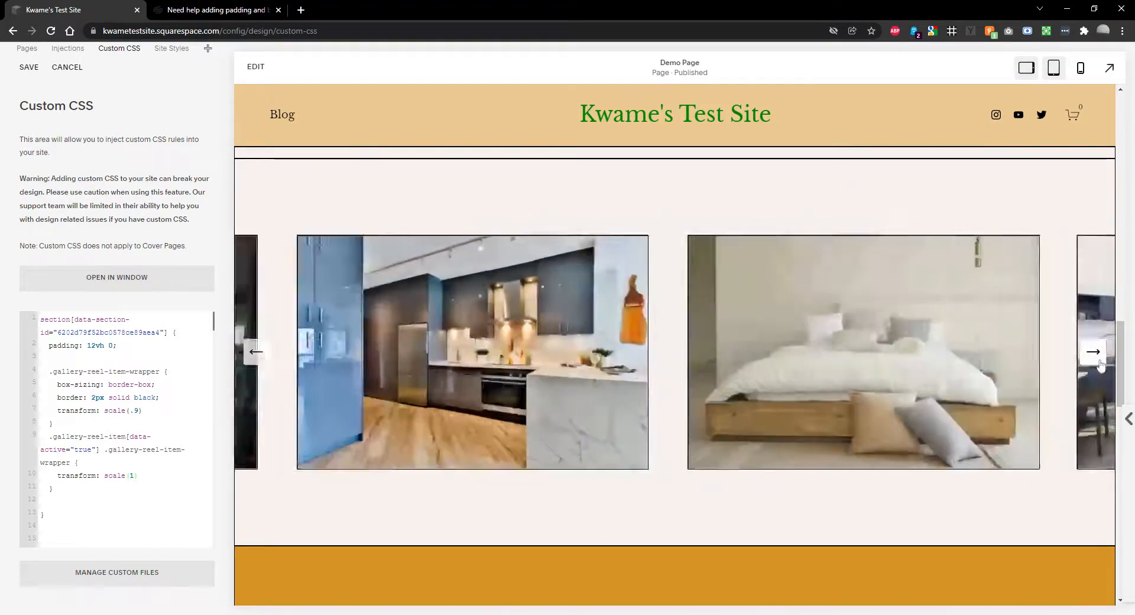
pyautogui.click(1092, 352)
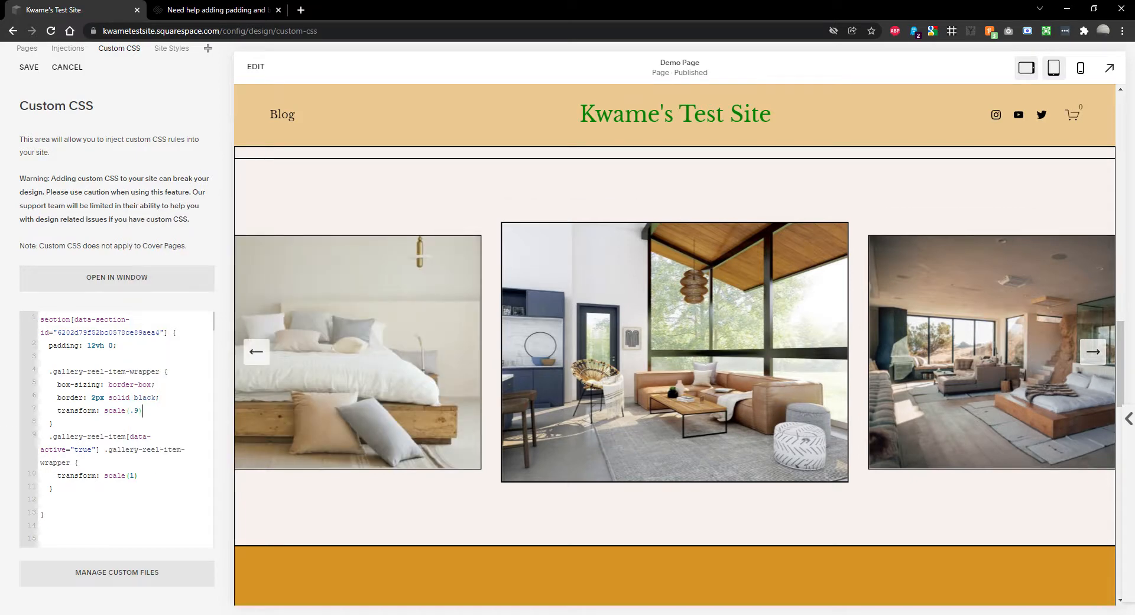
# - Add transition: transform .3s linear; to the wrapper rule and test the slide animation with the arrows
pyautogui.write('transition:')
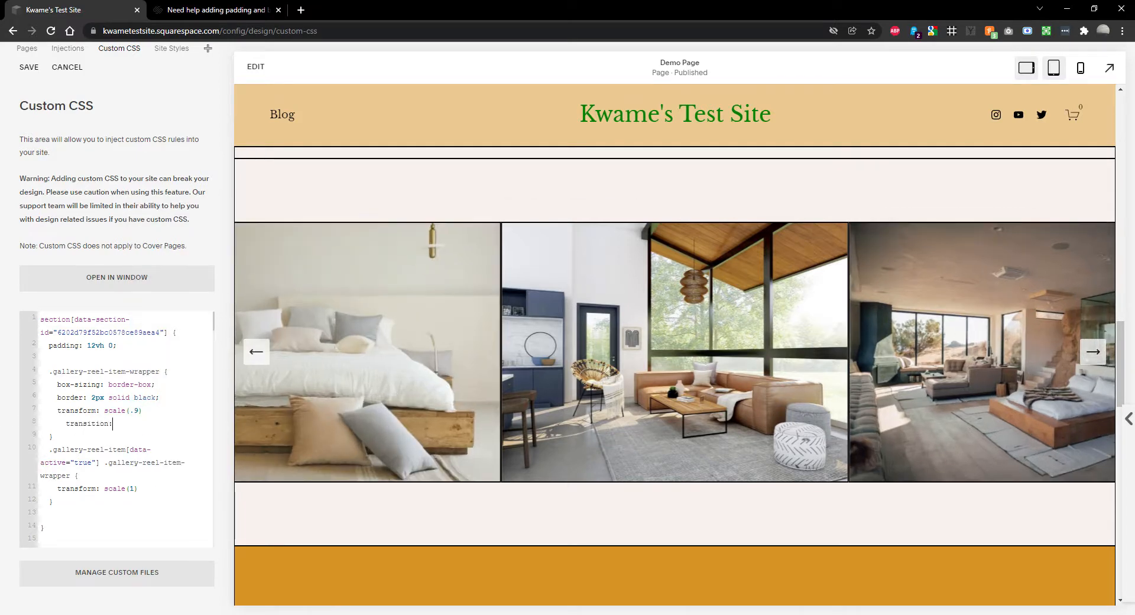
pyautogui.write('transform')
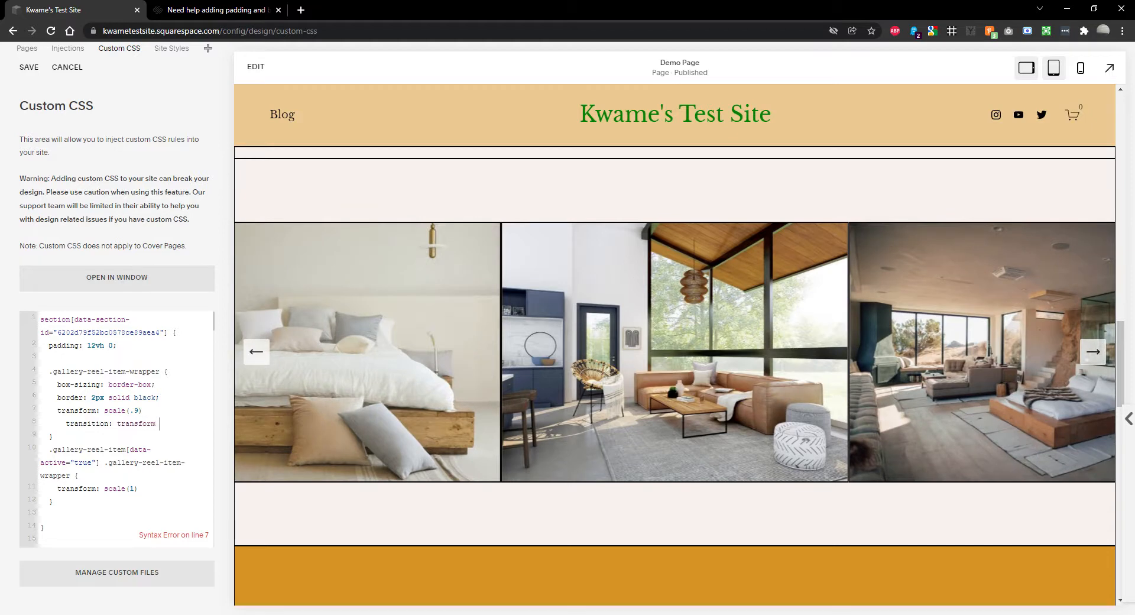
pyautogui.write('.3s')
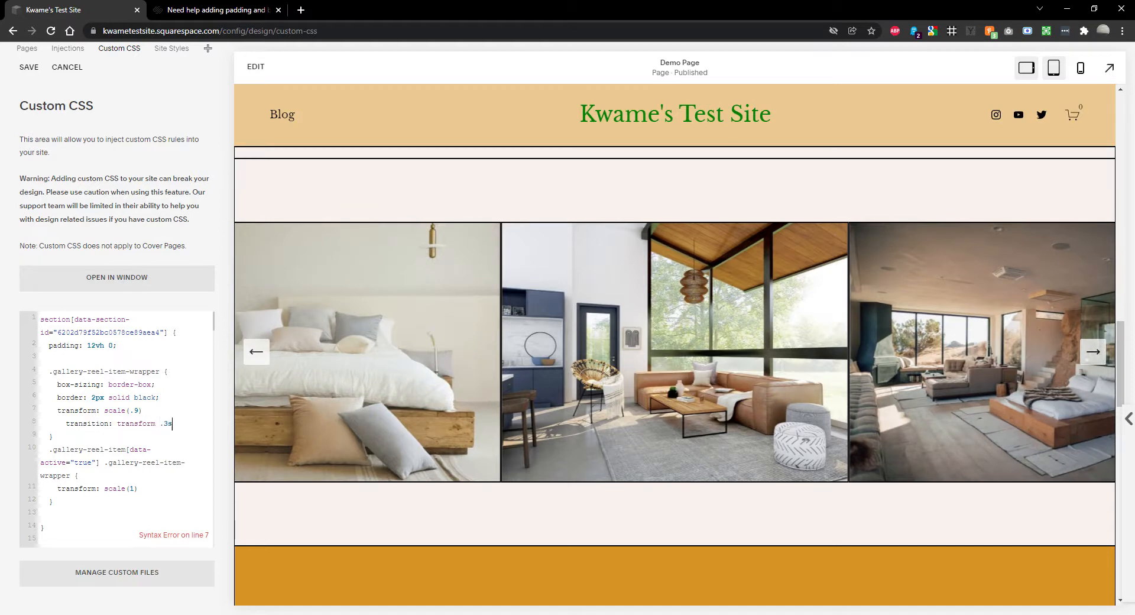
pyautogui.write('linear;')
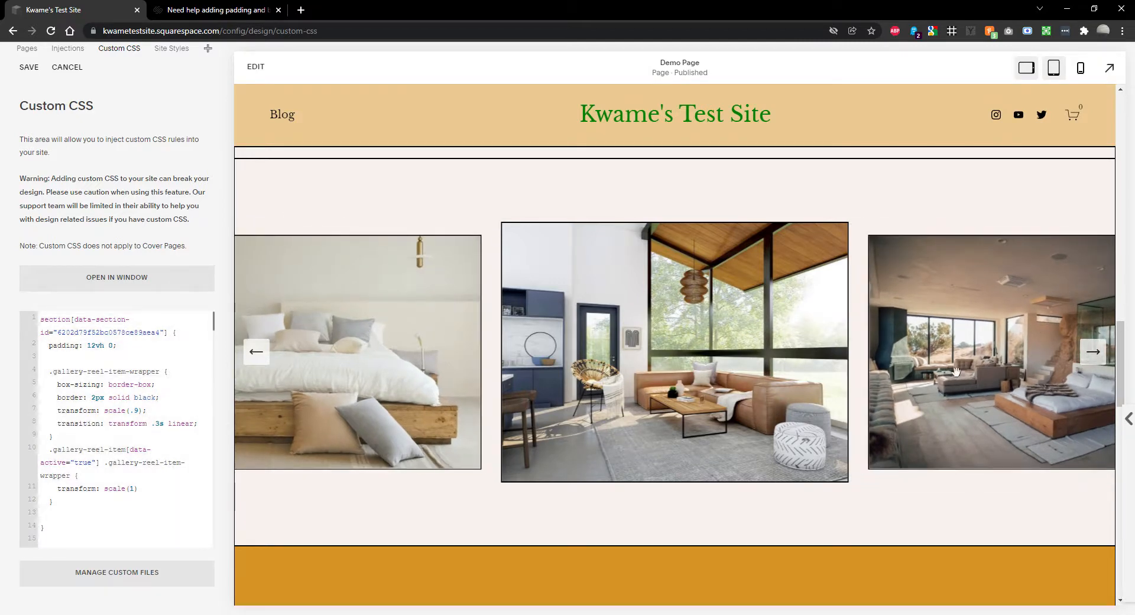
pyautogui.click(1092, 351)
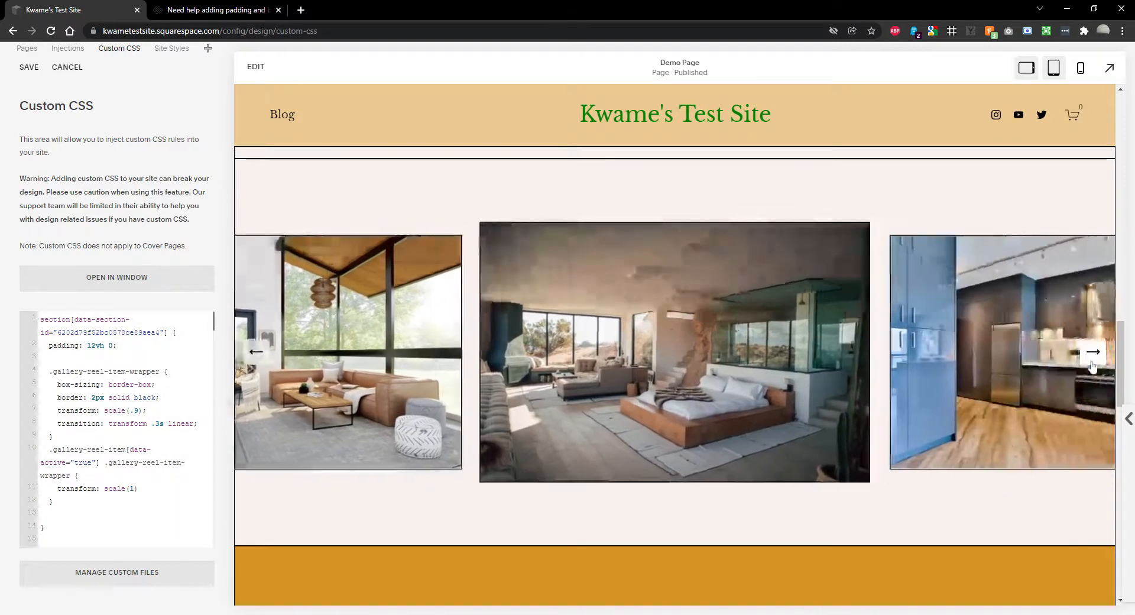
pyautogui.click(1091, 352)
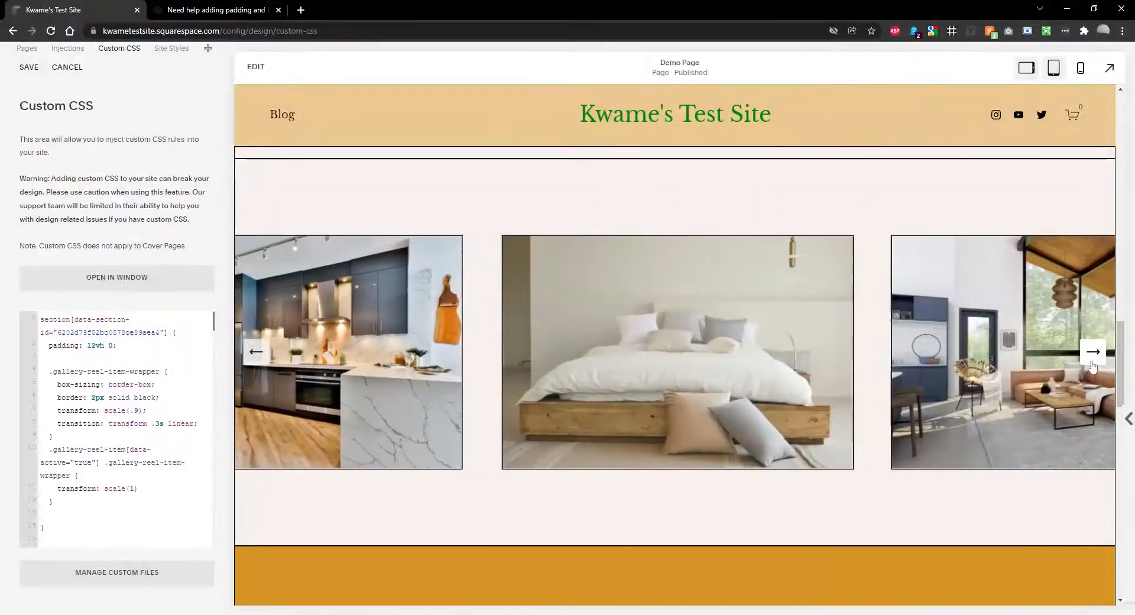
pyautogui.click(1090, 351)
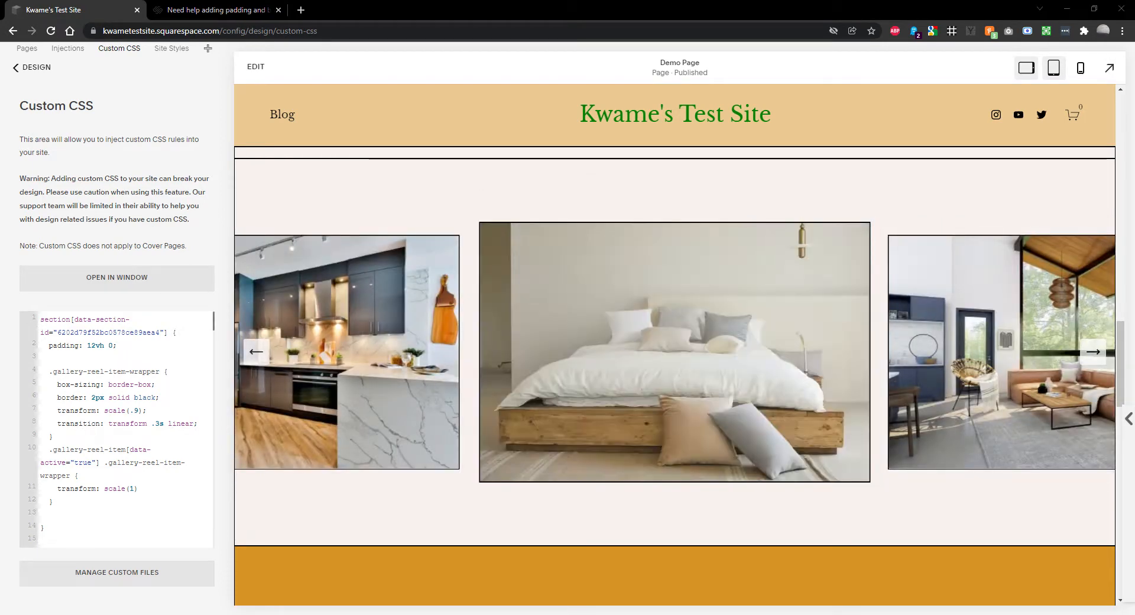
pyautogui.moveTo(998, 351)
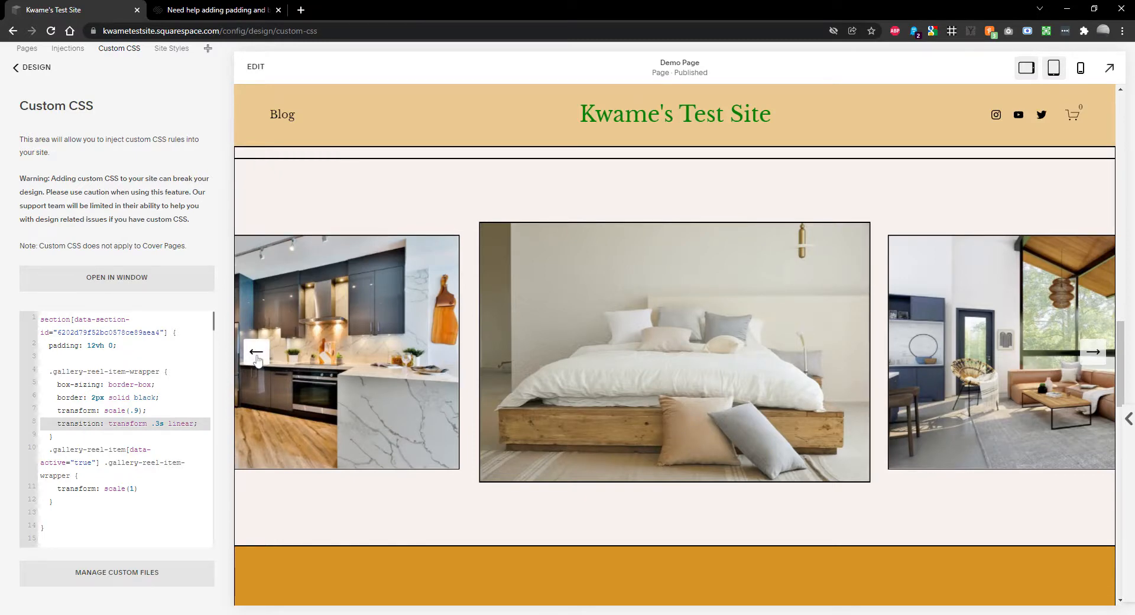
# - End the active scale(1) rule with a semicolon and add the same .3s linear transition there, then retest
pyautogui.click(1093, 352)
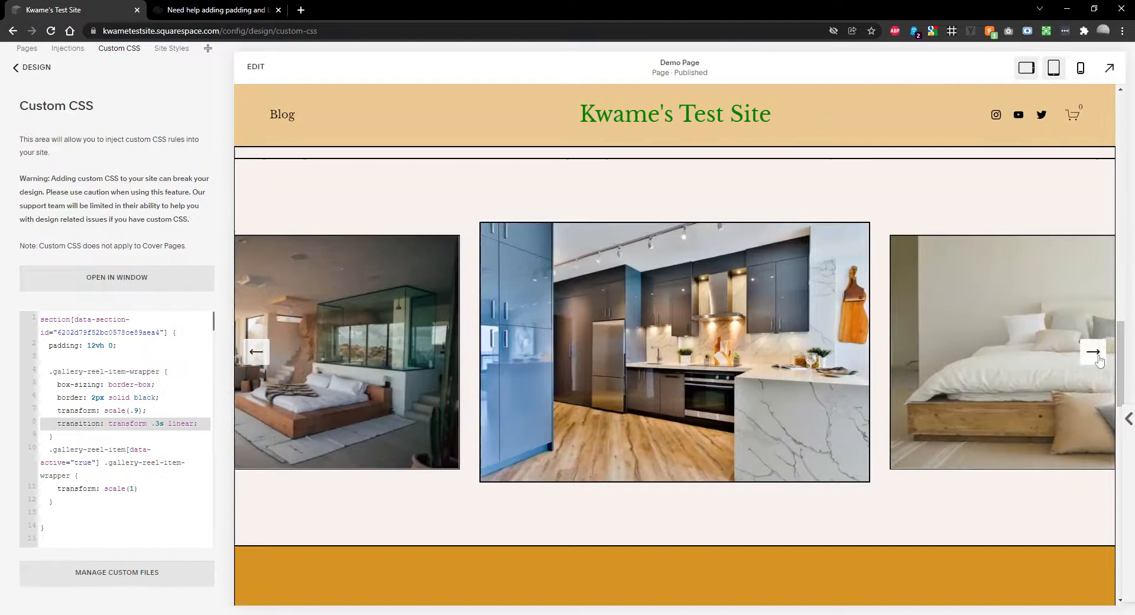
pyautogui.click(1092, 352)
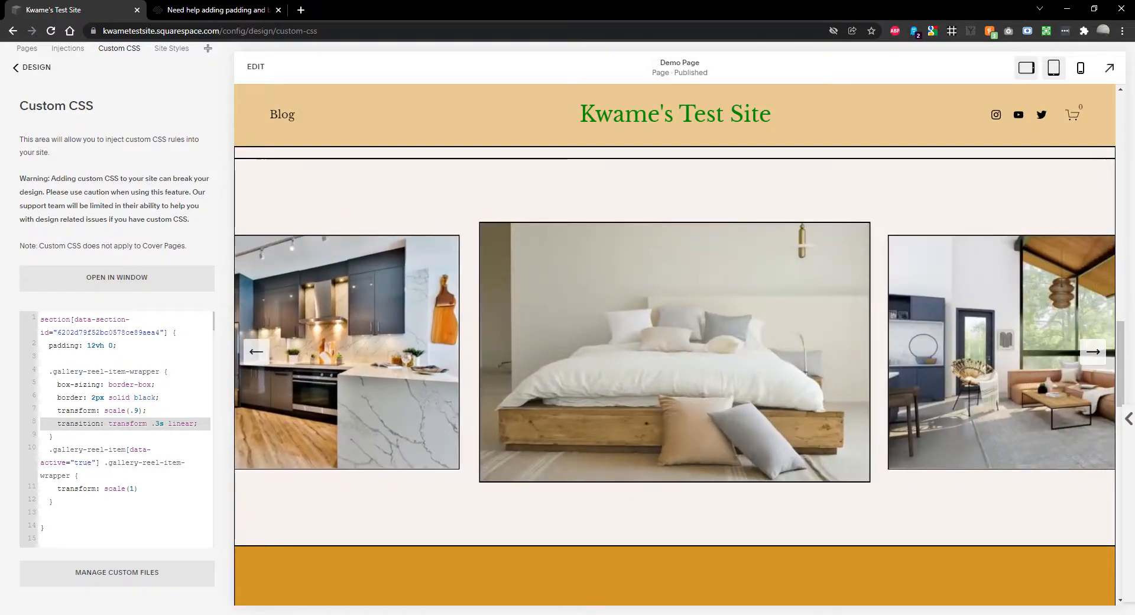
pyautogui.write(';')
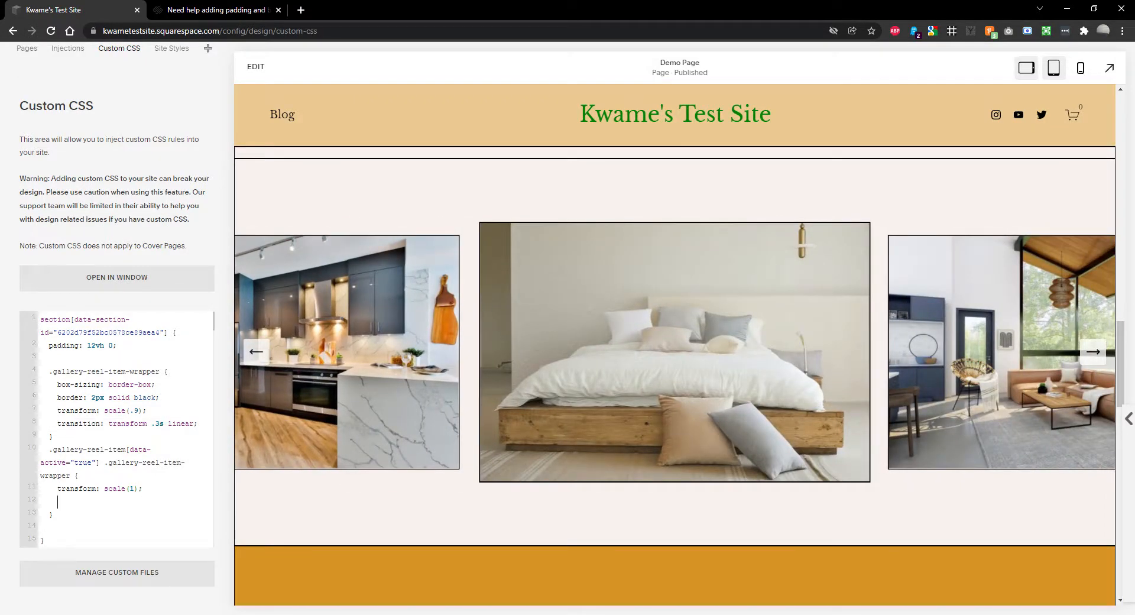
pyautogui.write('transition: transform .3s linear;')
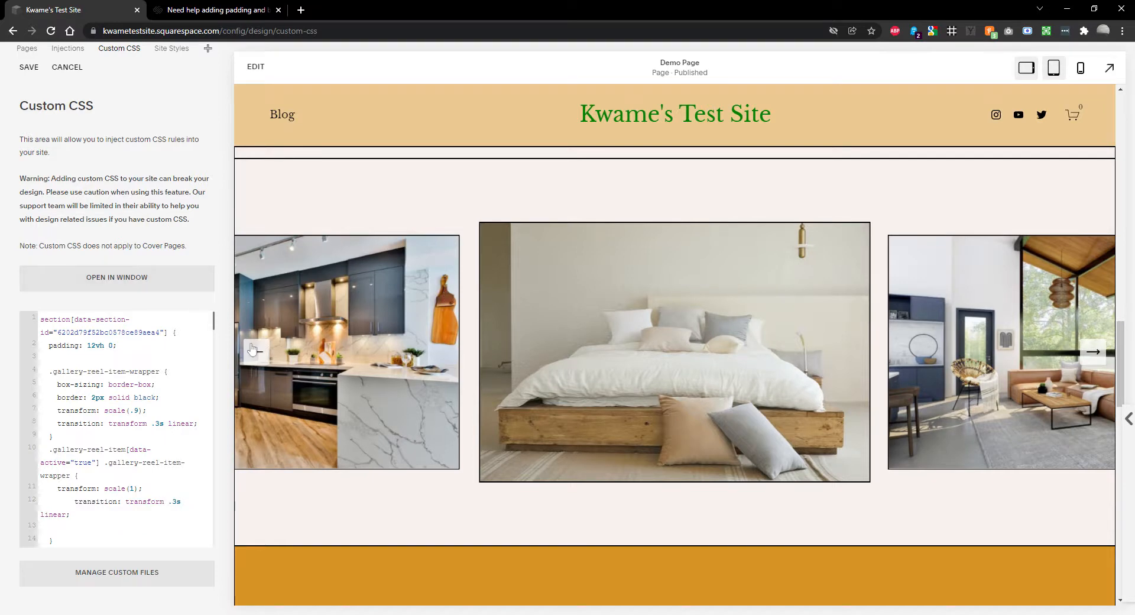
pyautogui.click(1092, 351)
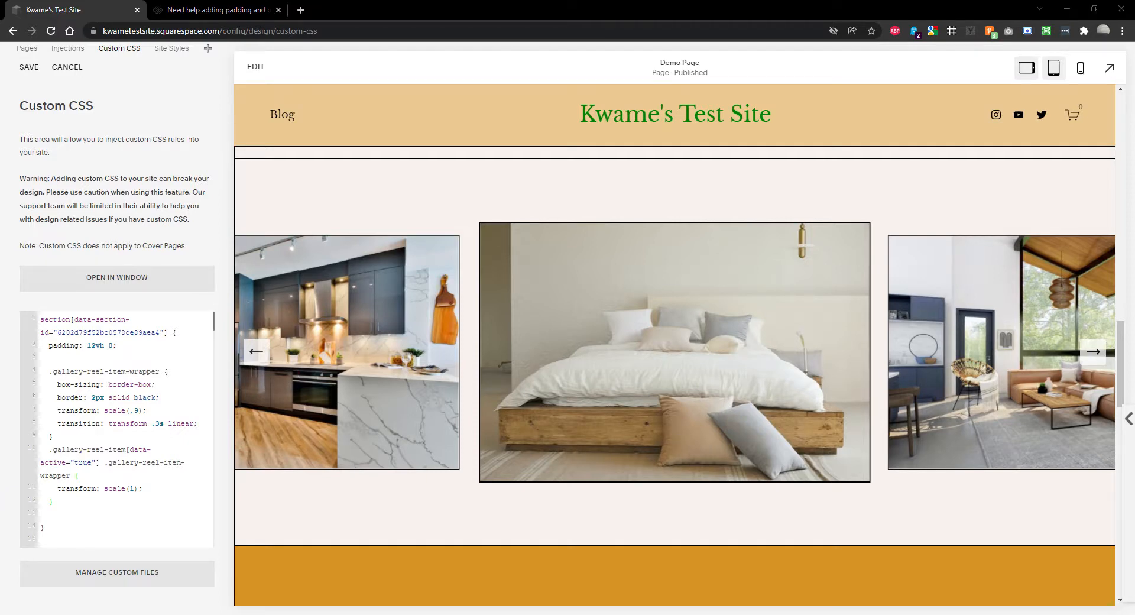
pyautogui.moveTo(470, 520)
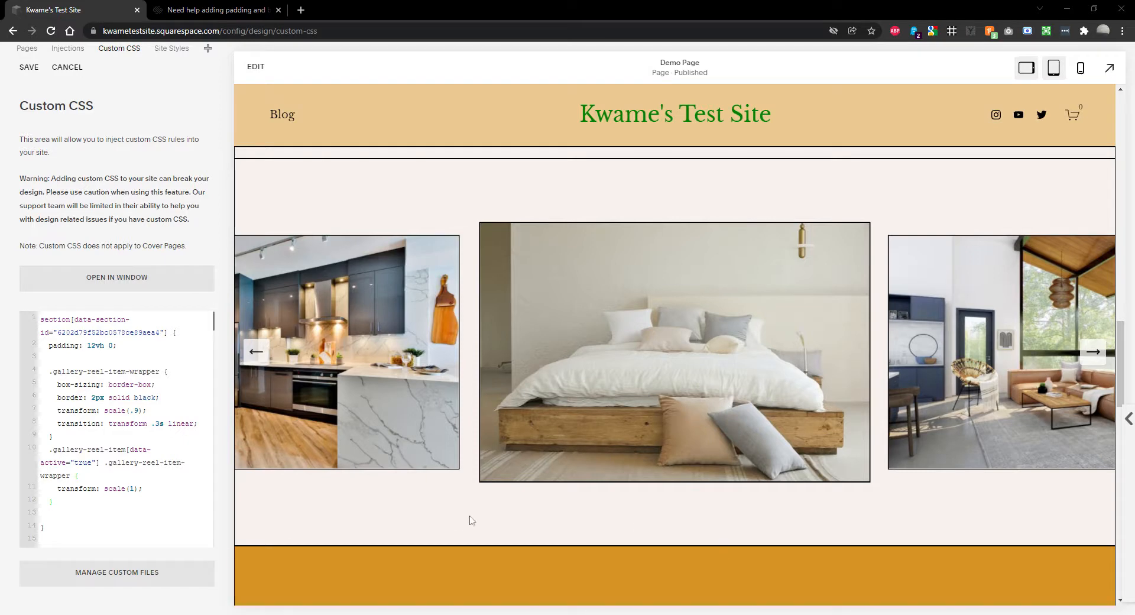
pyautogui.moveTo(269, 351)
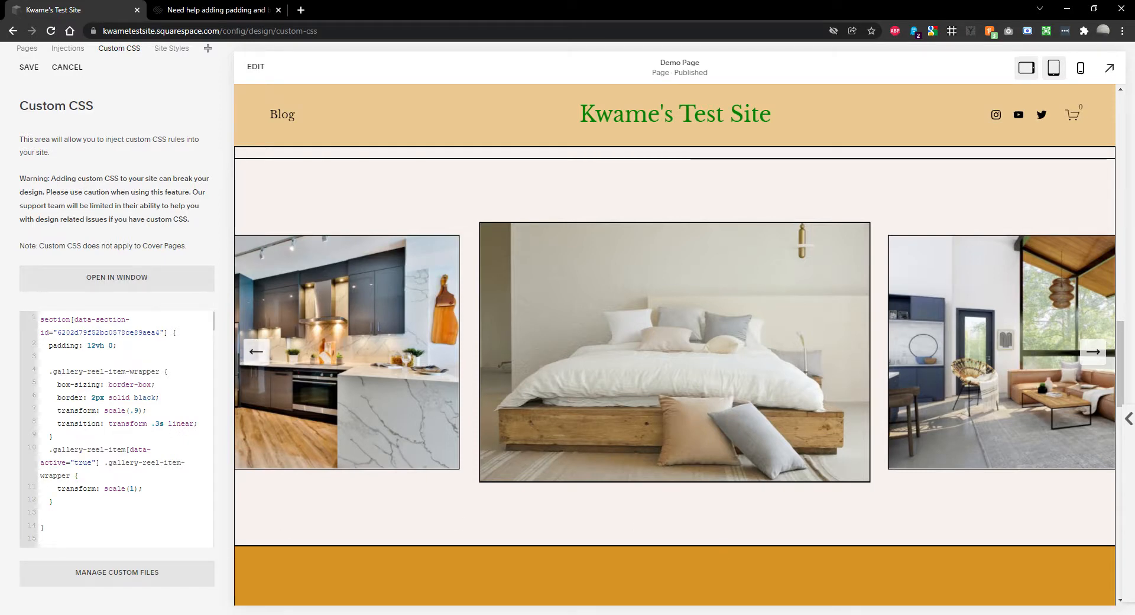
# - Add a .gallery-reel-controls rule with align-items: flex-end and height calc(100% + 9vh)
pyautogui.write('.gallery-reel-controls')
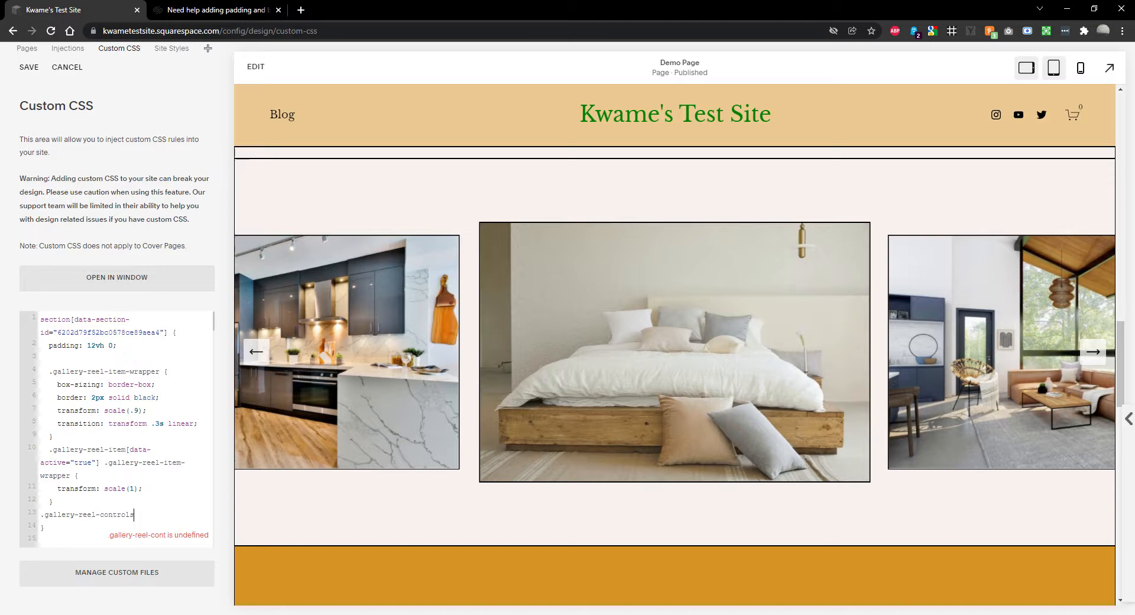
pyautogui.write('{')
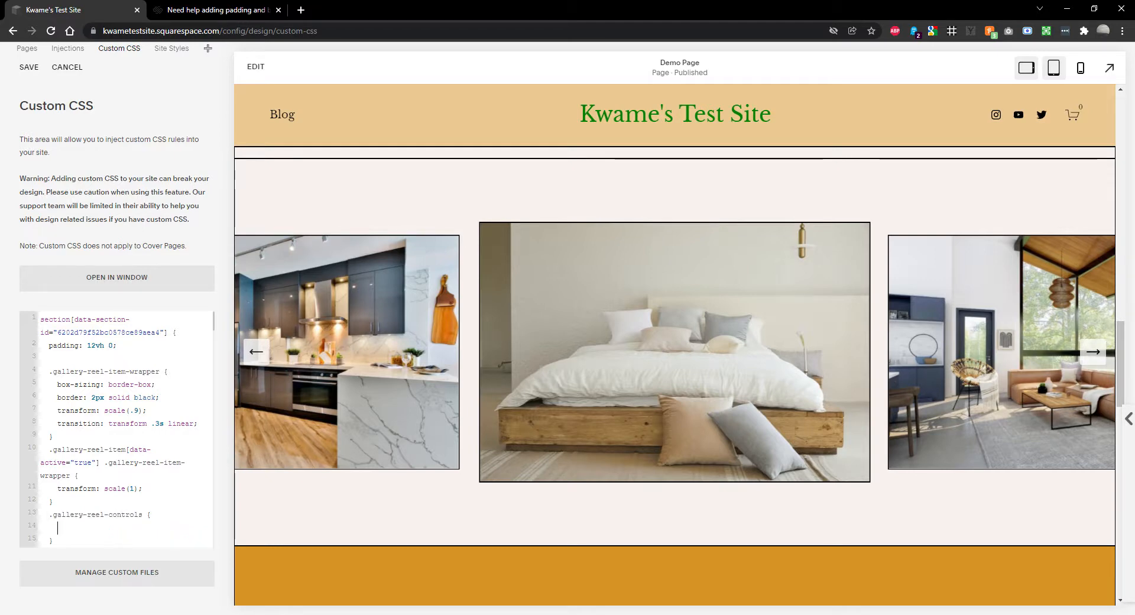
pyautogui.write('align-items: f')
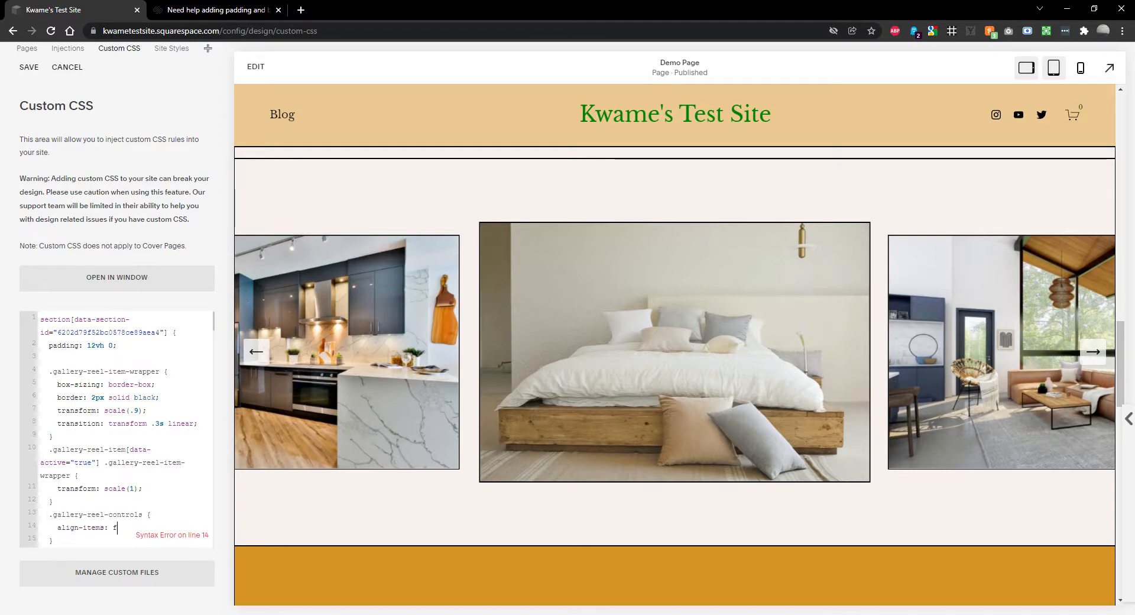
pyautogui.write('lex-end;')
pyautogui.write('height: calc(100% + 9vh);')
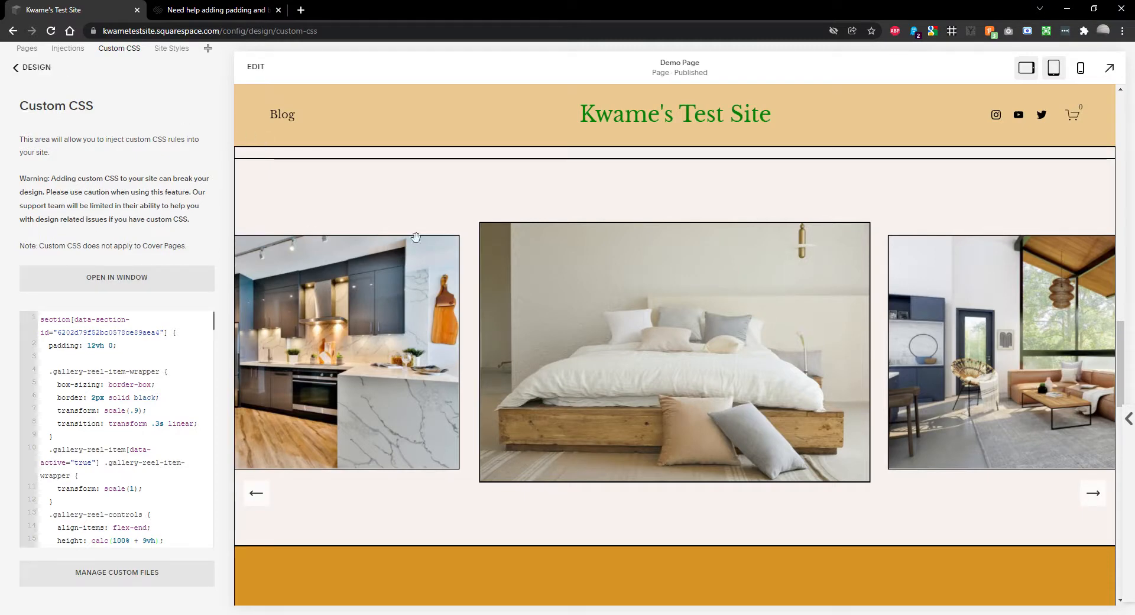
pyautogui.moveTo(823, 434)
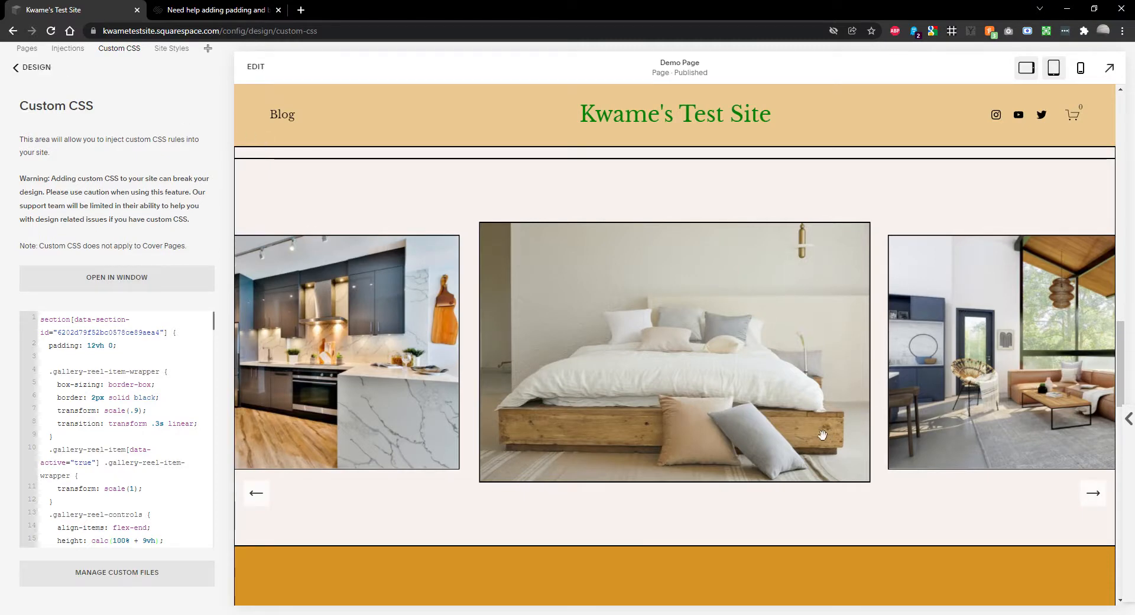
# - Advance the reel with the lowered arrows and compare with the forum's reference design
pyautogui.click(1091, 493)
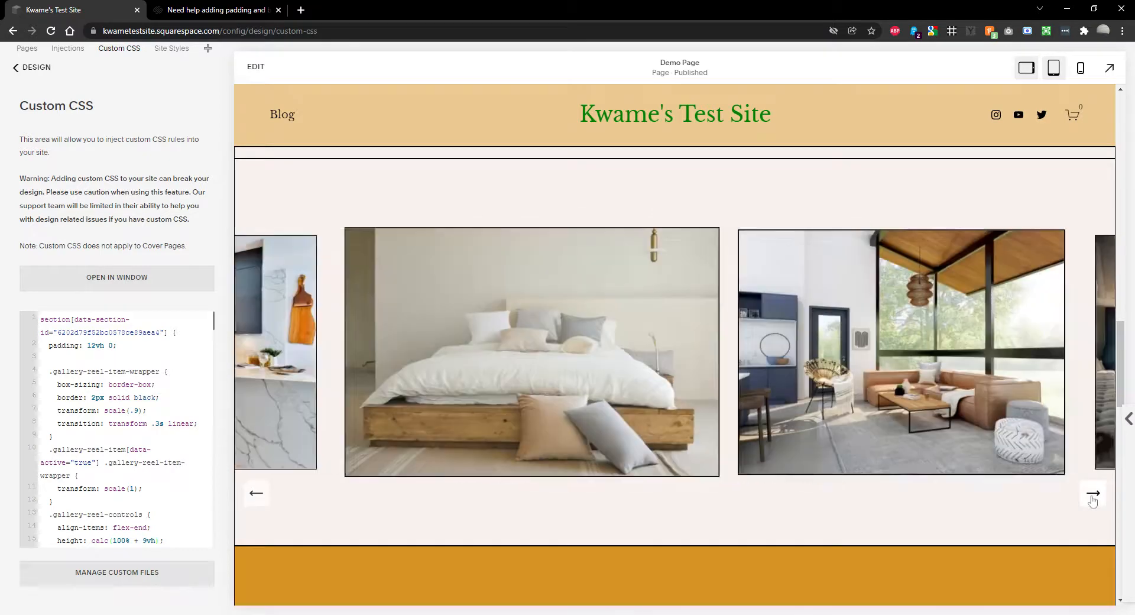
pyautogui.click(1092, 492)
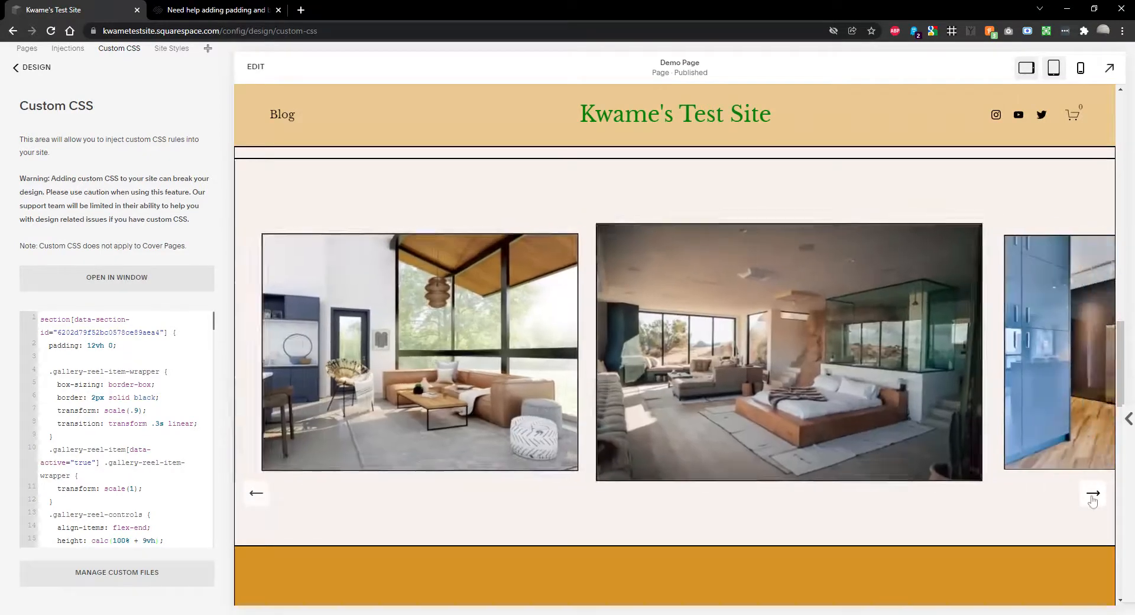
pyautogui.click(1092, 494)
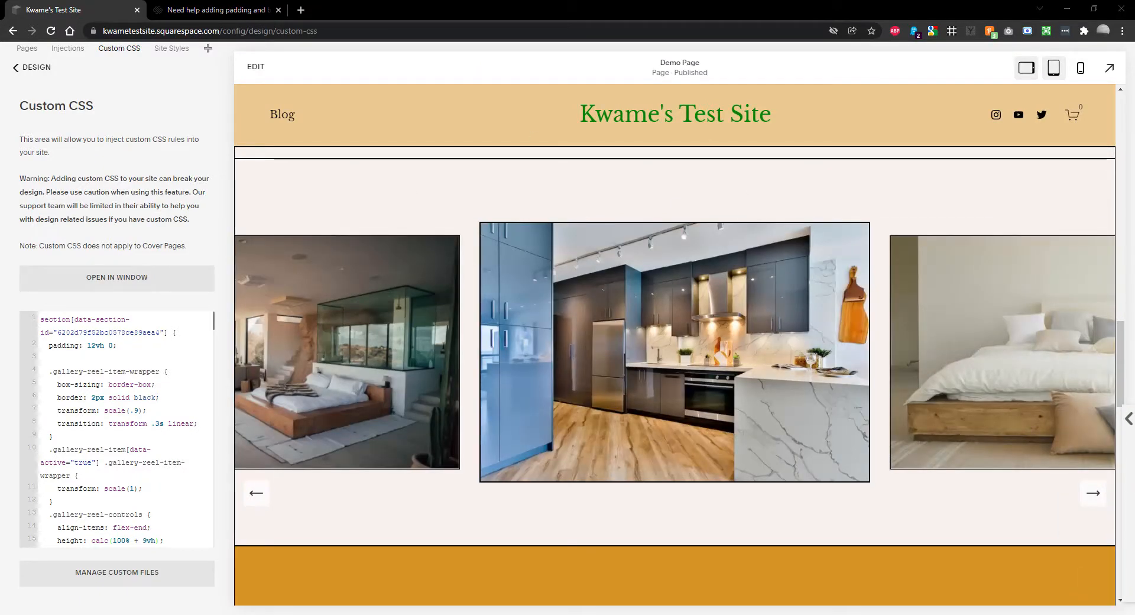
pyautogui.click(214, 9)
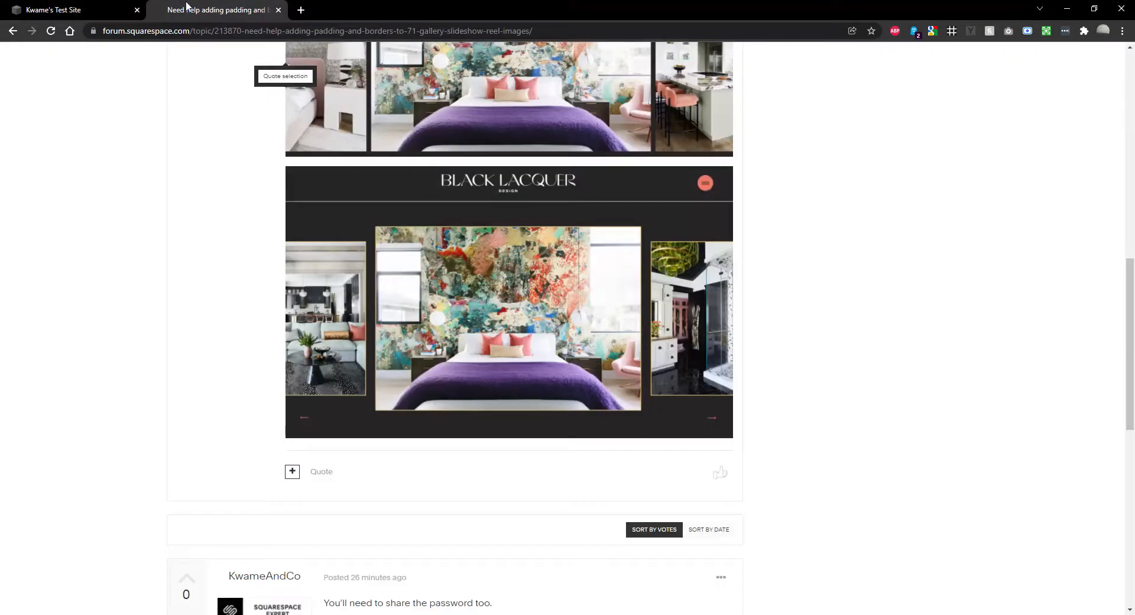
pyautogui.click(54, 10)
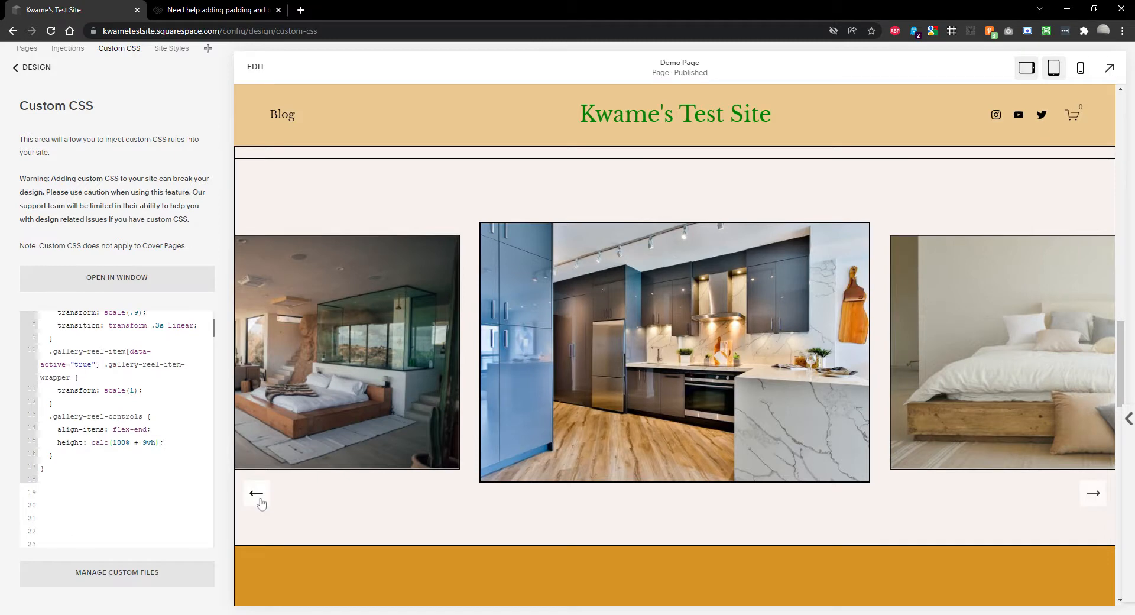
pyautogui.moveTo(256, 492)
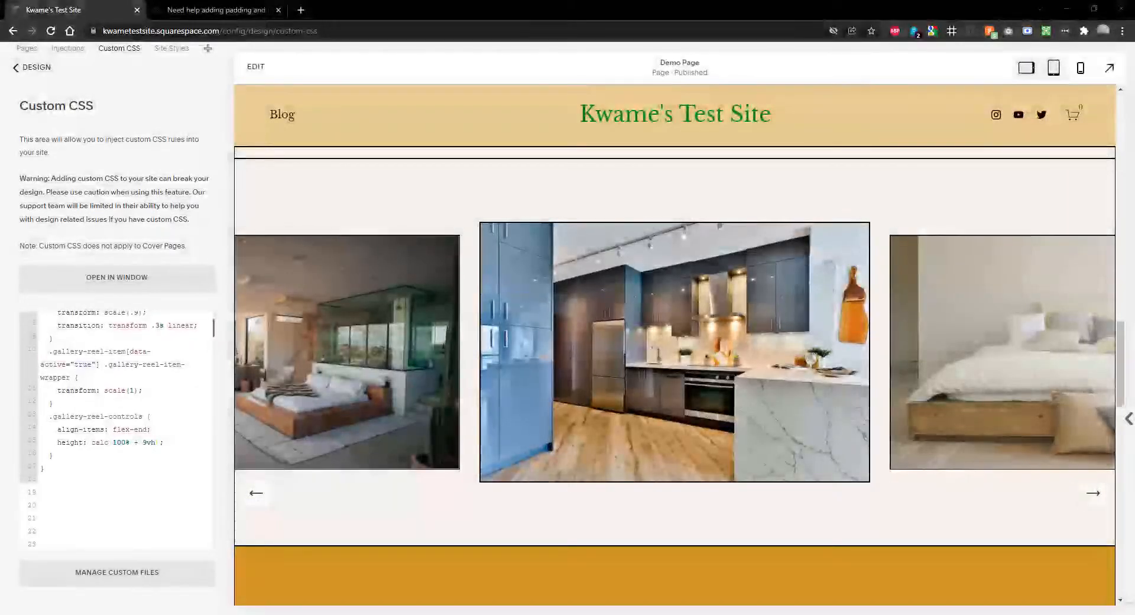
pyautogui.moveTo(257, 492)
pyautogui.write('.gallery-reel-control-btn::before {')
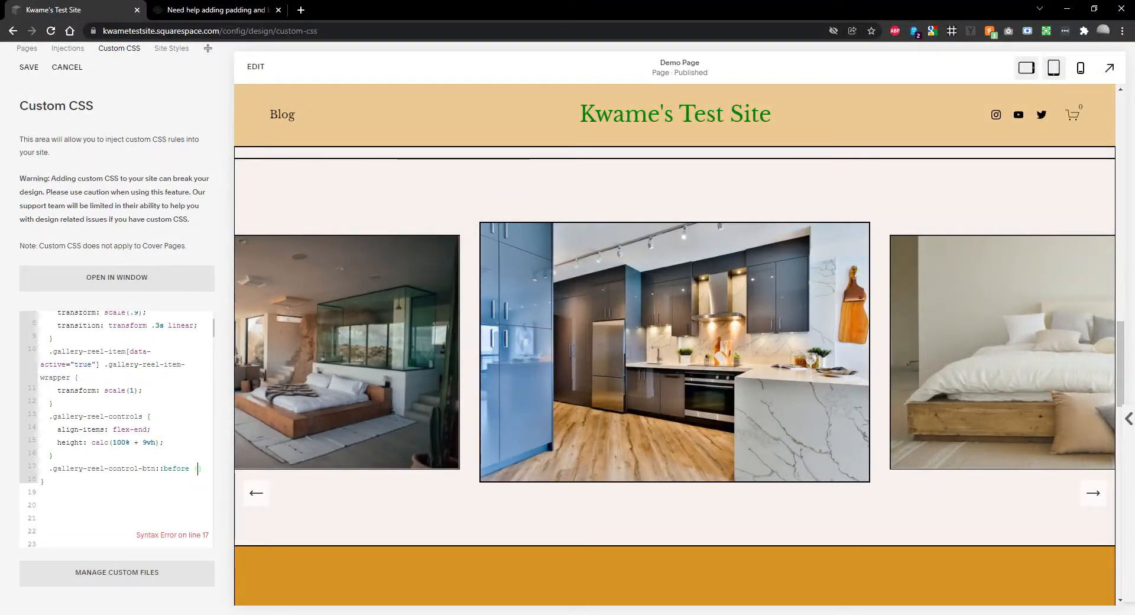
# - Set .gallery-reel-control-btn::before to display: none, replacing an unfinished background-color property
pyautogui.press('Enter')
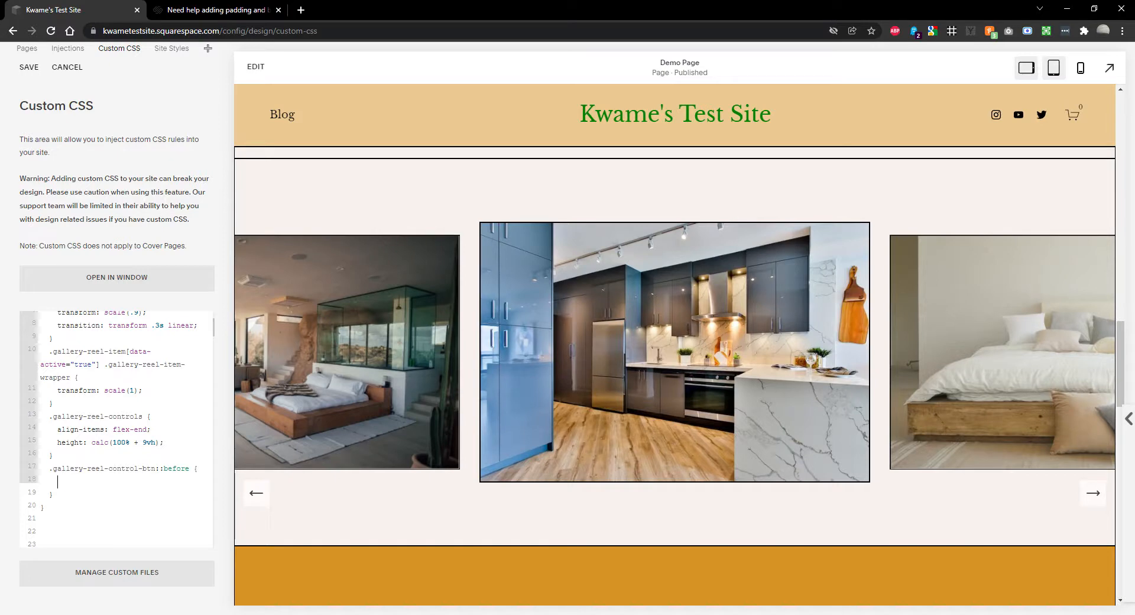
pyautogui.write('background-b')
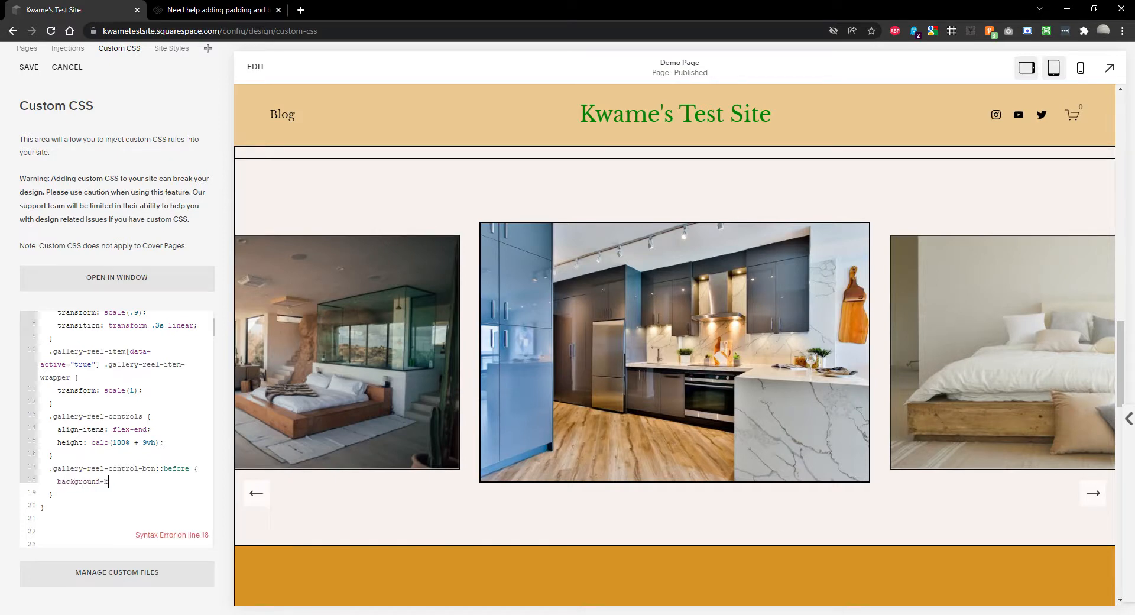
pyautogui.write('olor:')
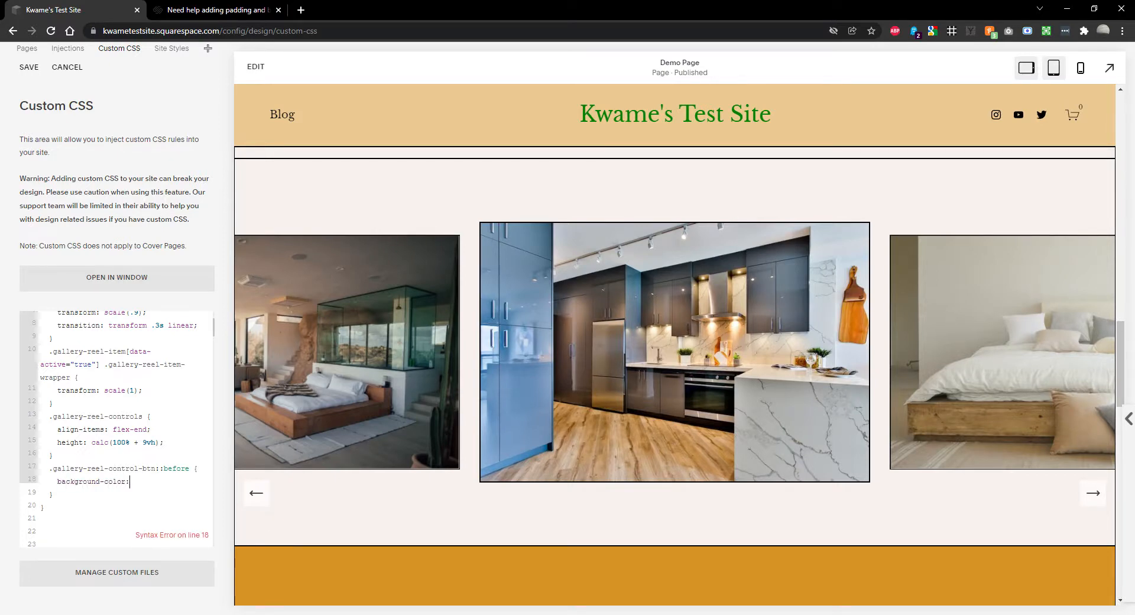
pyautogui.doubleClick(91, 481)
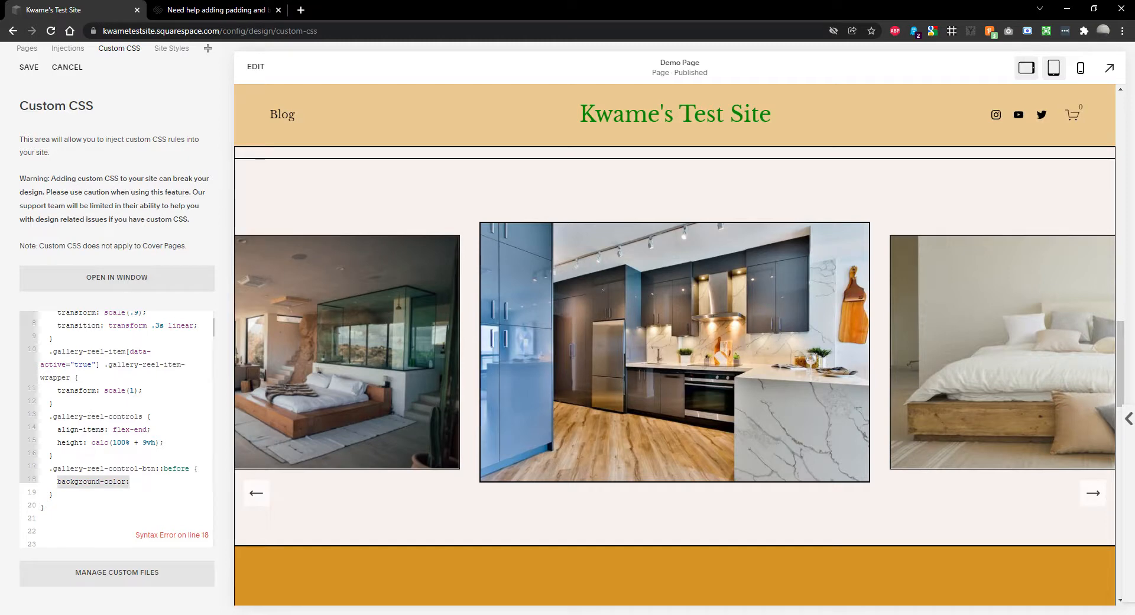
pyautogui.write('disp')
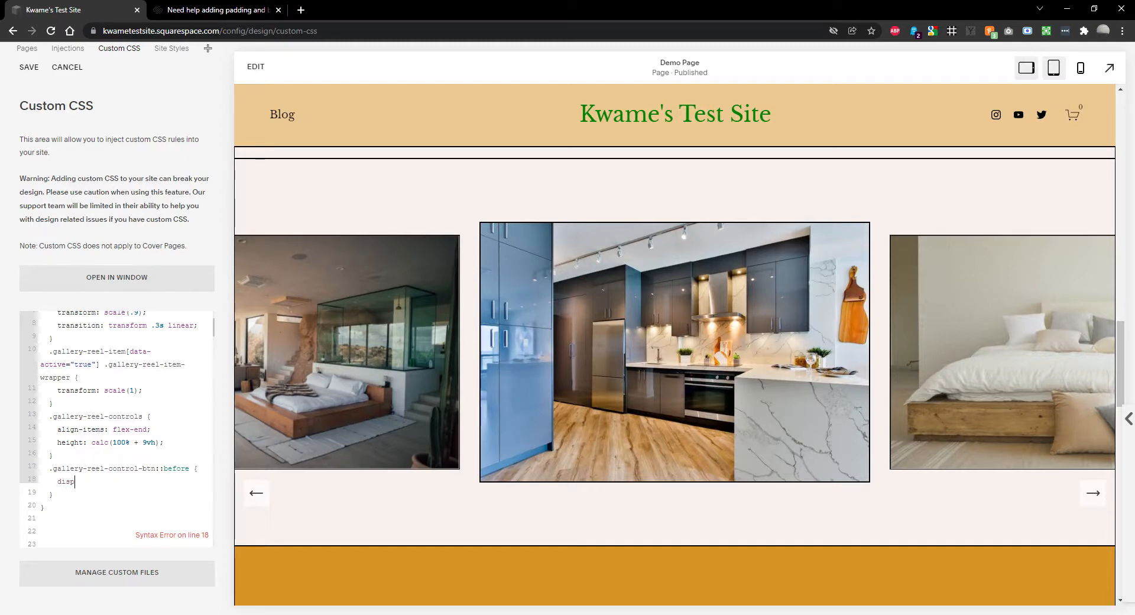
pyautogui.write('lay: none;')
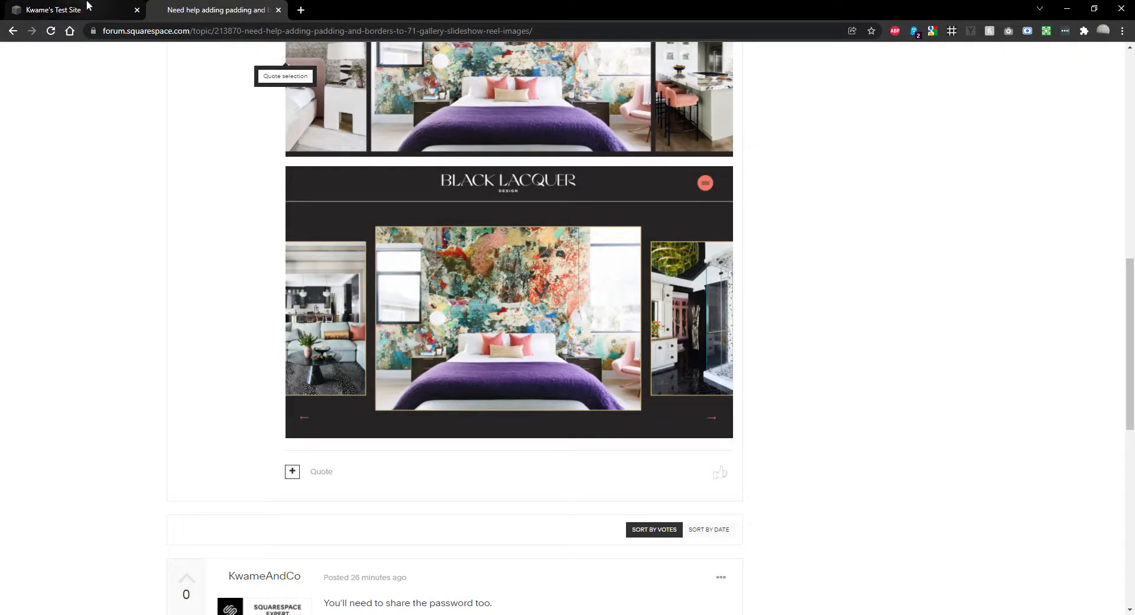
pyautogui.click(53, 9)
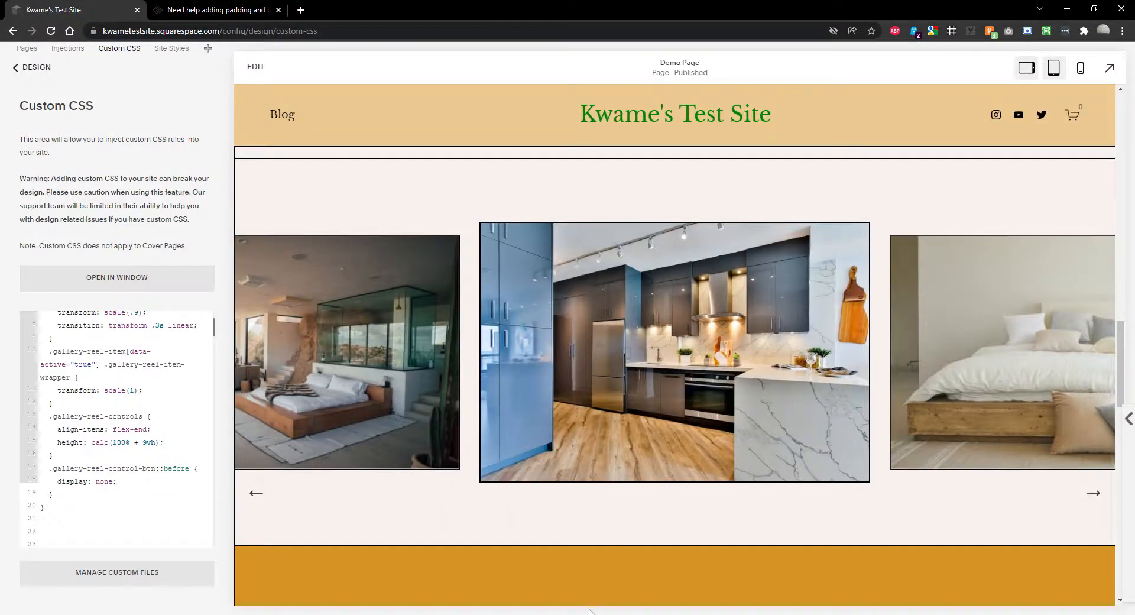